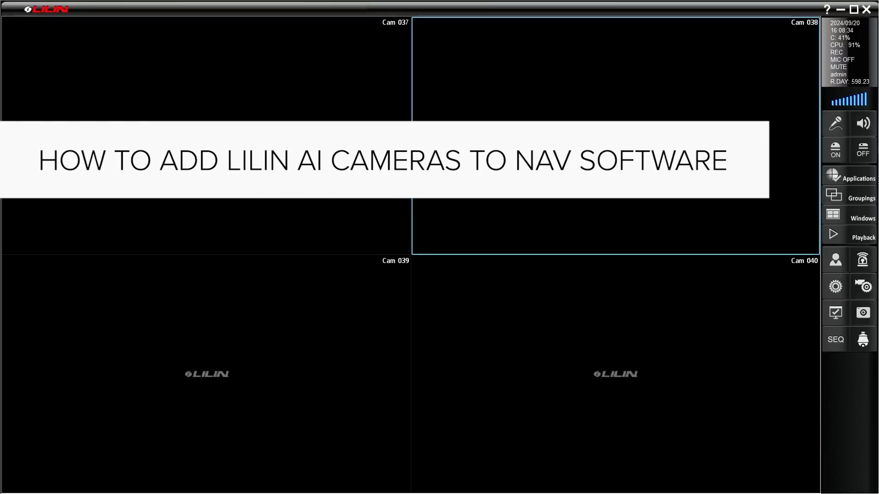
mouse_move(353, 256)
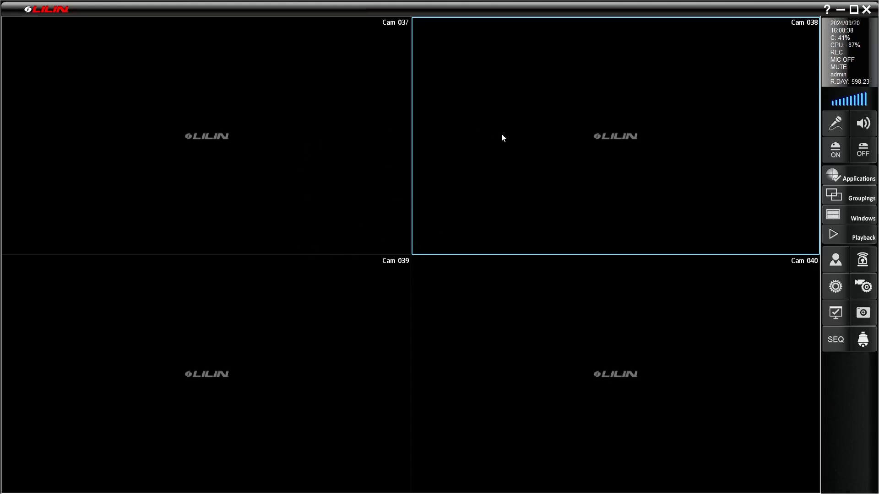
mouse_move(400, 176)
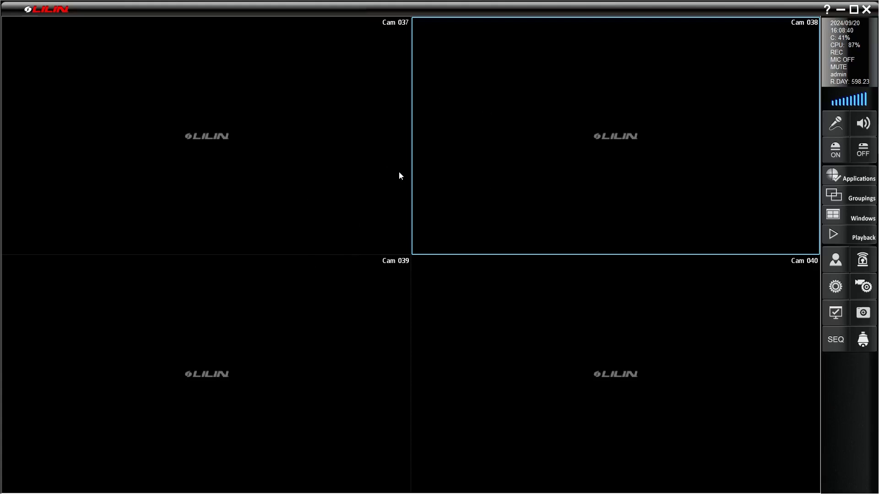
mouse_move(448, 135)
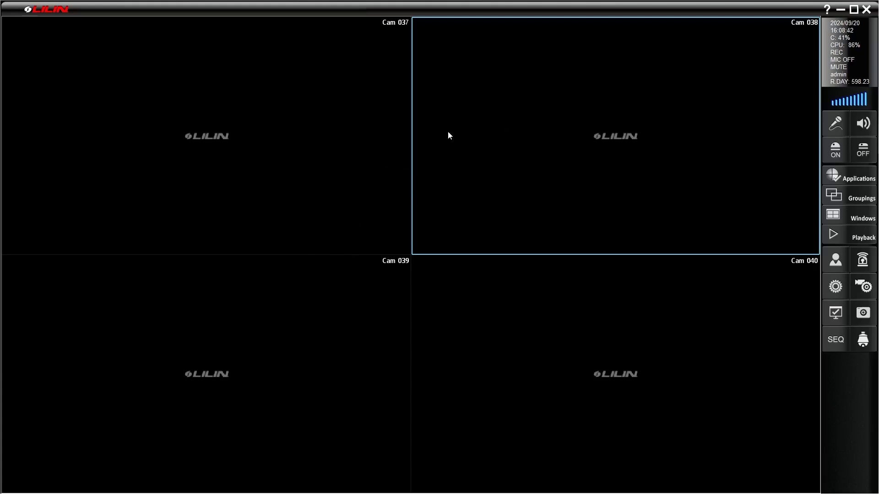
mouse_move(388, 138)
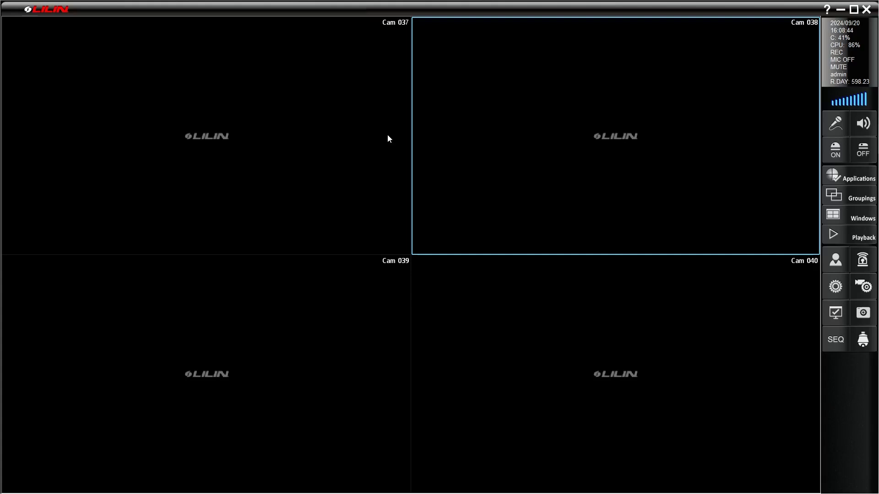
mouse_move(348, 167)
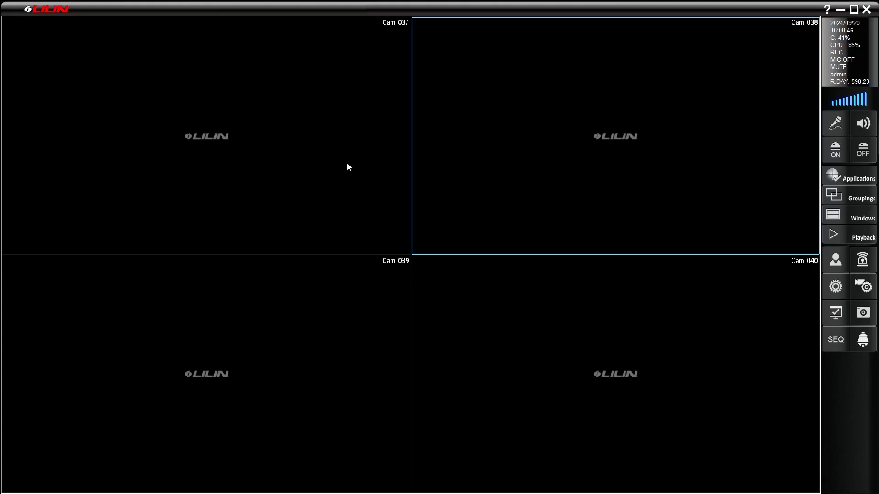
mouse_move(444, 216)
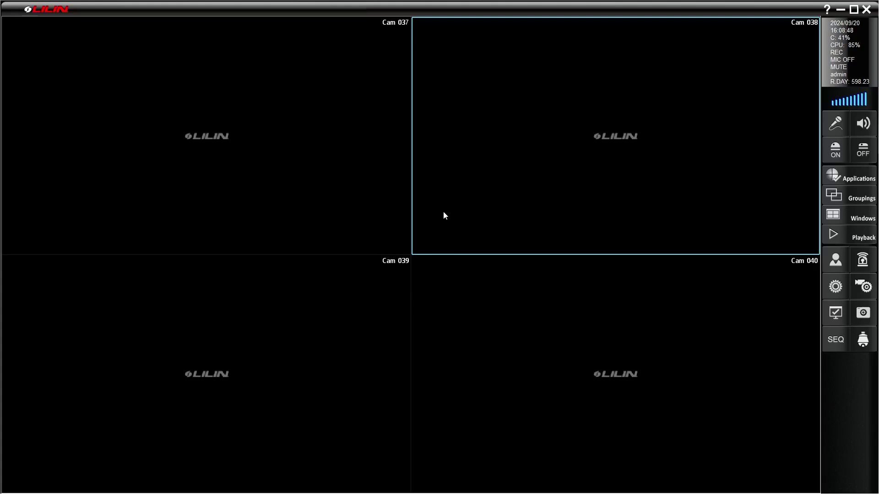
mouse_move(433, 214)
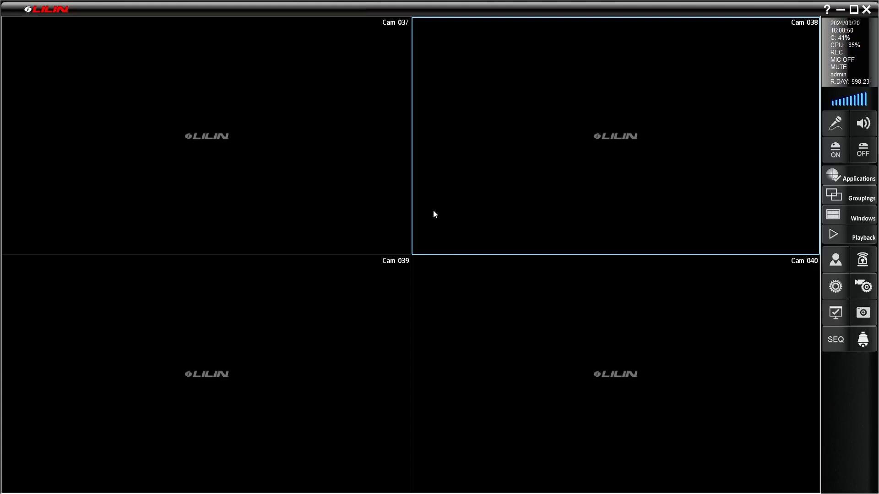
mouse_move(421, 207)
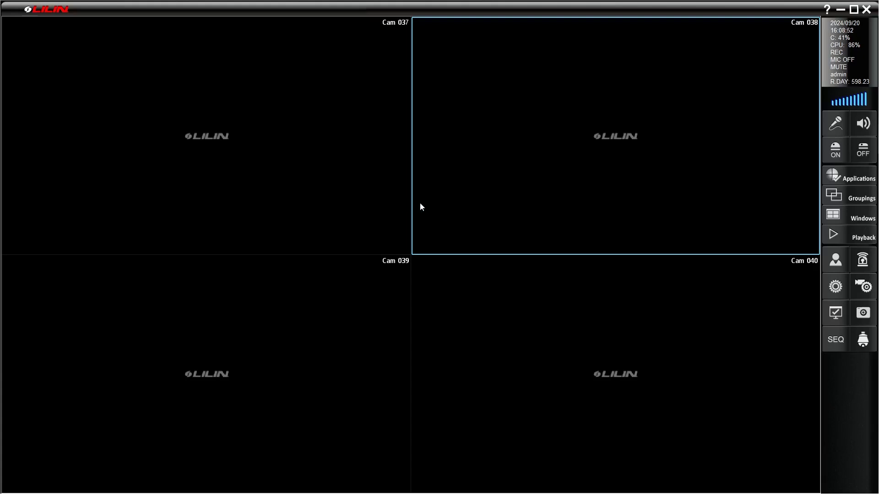
mouse_move(430, 206)
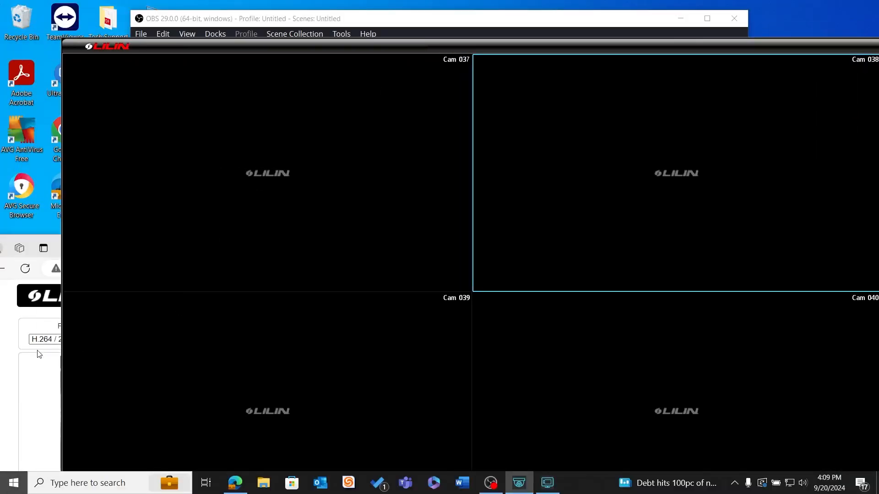
Bring the camera's web page forward and maximize the browser window
click(234, 482)
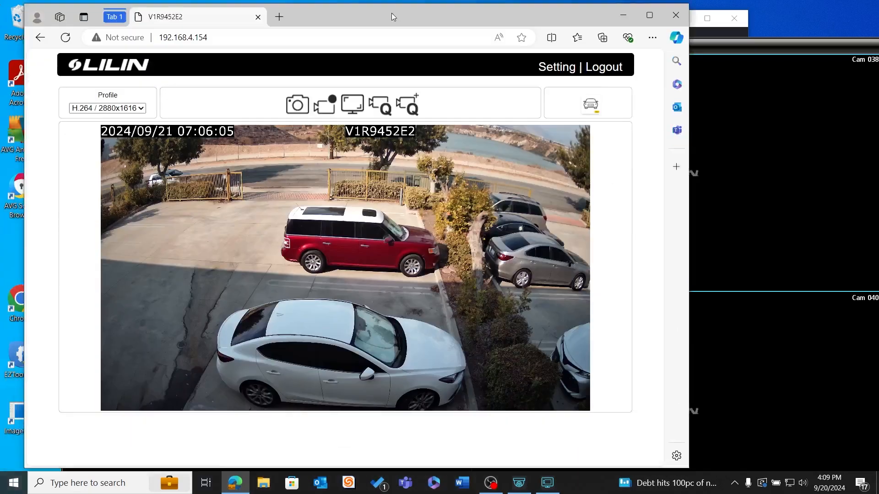
click(648, 15)
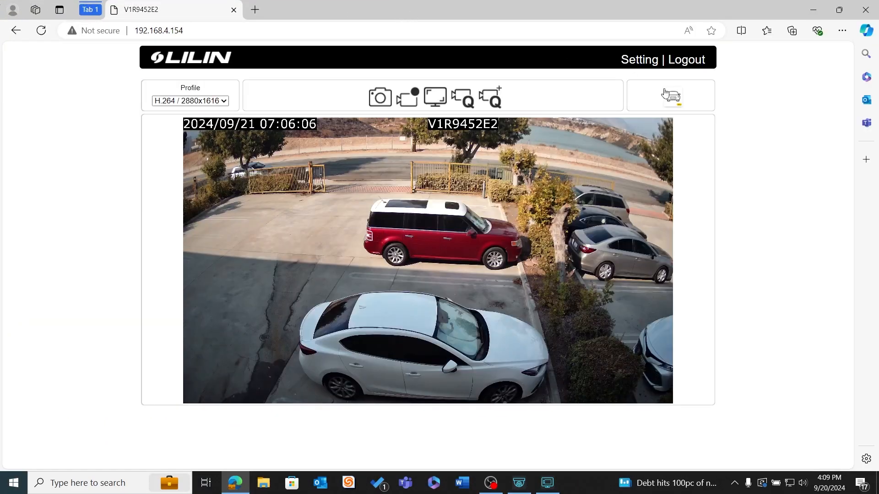
mouse_move(578, 161)
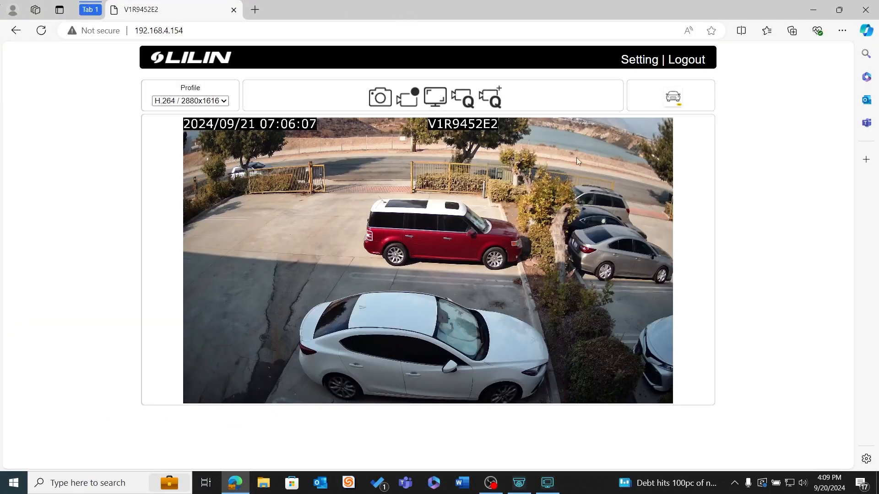
mouse_move(673, 99)
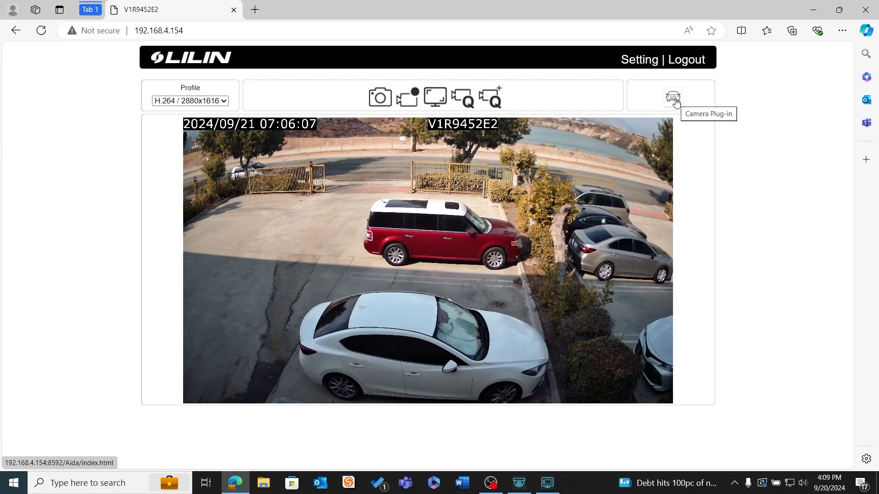
mouse_move(737, 187)
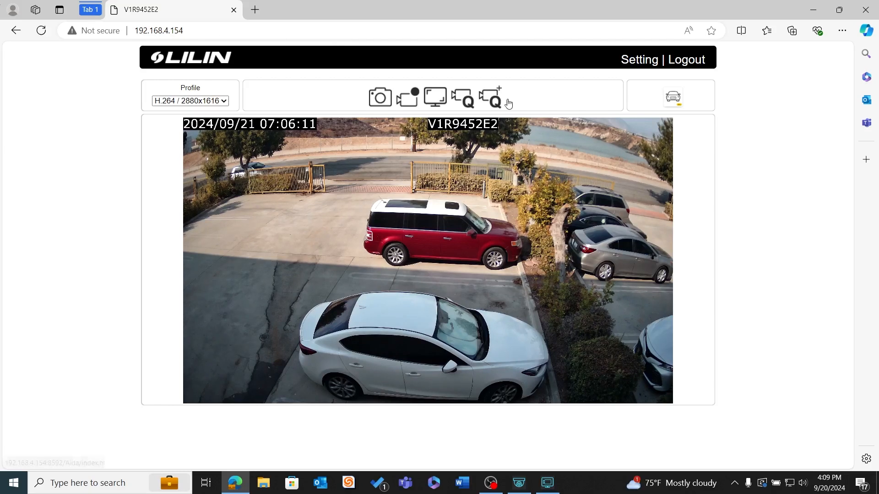
mouse_move(672, 97)
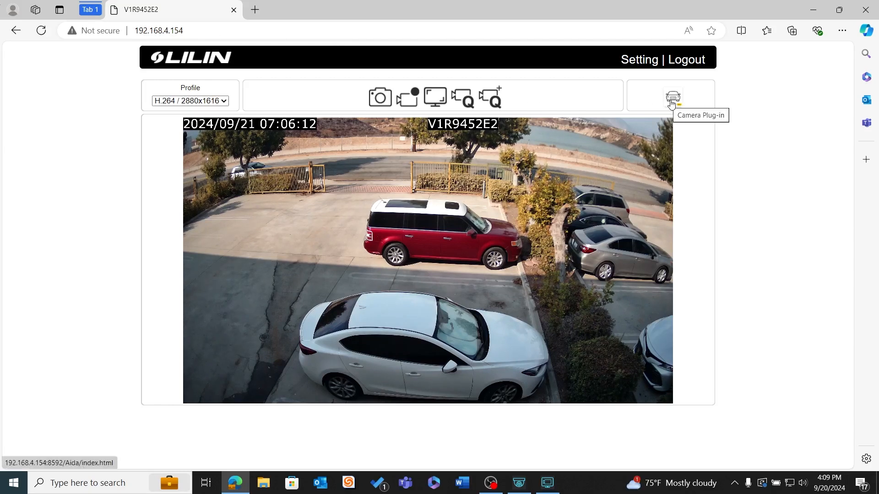
In the camera's AI plug-in, add person to the detected classes with Prohibit zone kept, and apply
click(671, 97)
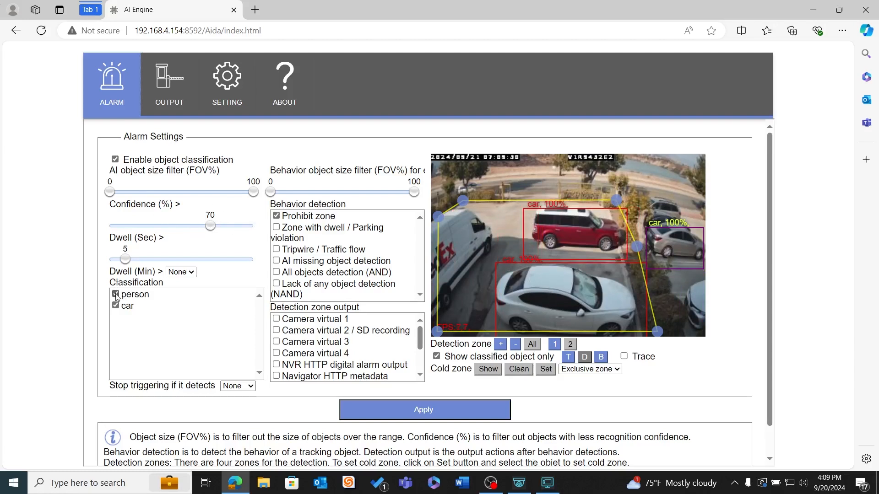
click(116, 294)
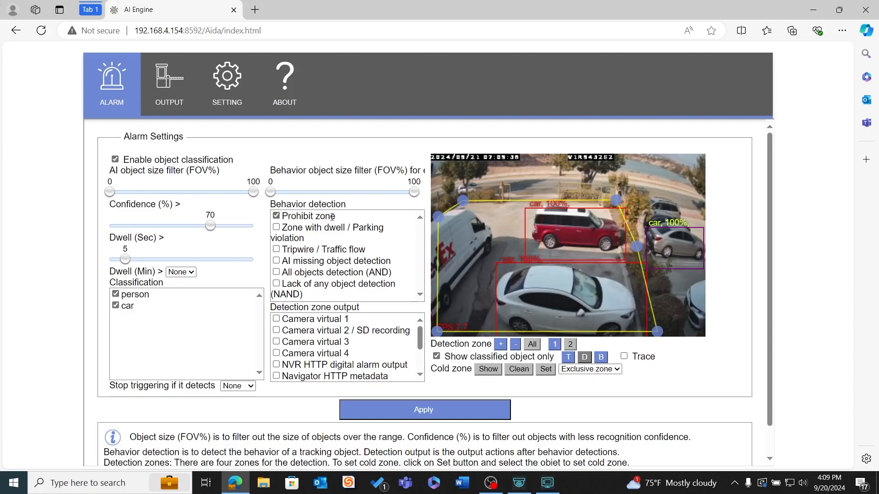
double_click(326, 216)
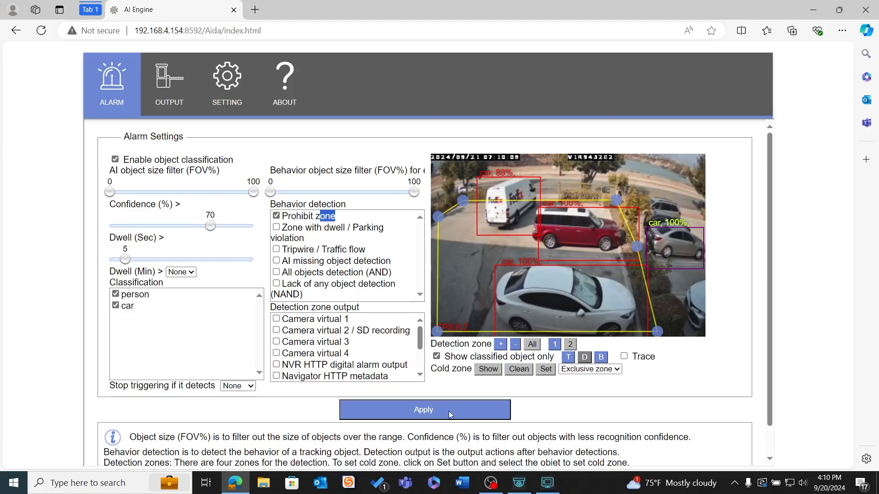
click(423, 410)
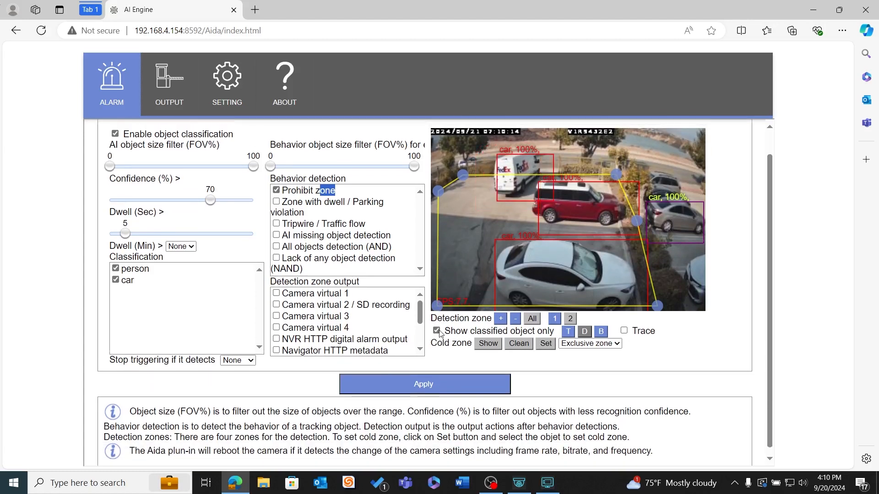
scroll(up, 3)
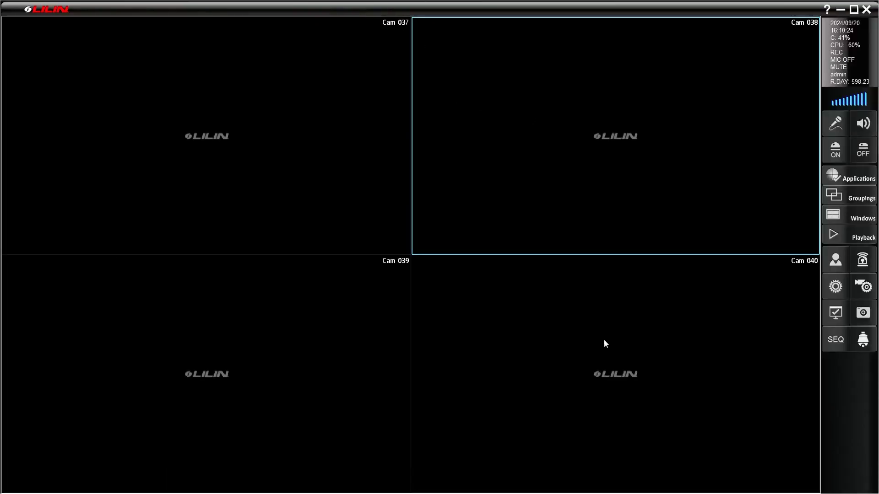
mouse_move(437, 174)
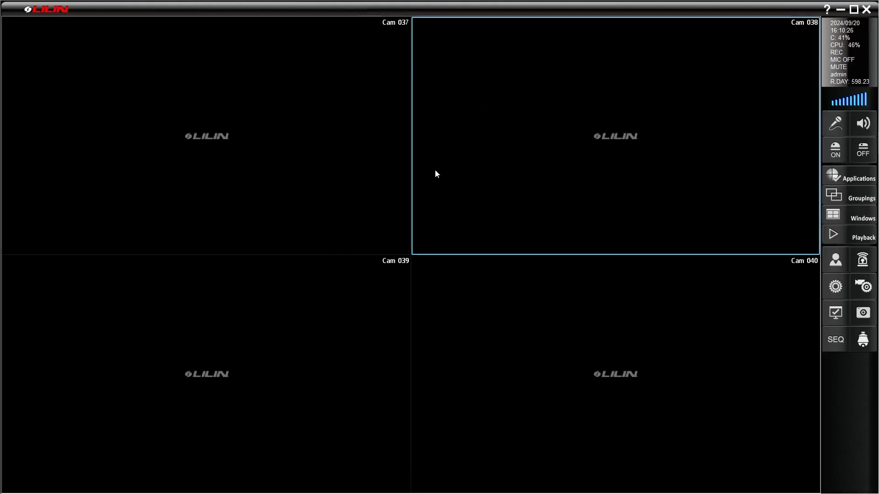
mouse_move(238, 153)
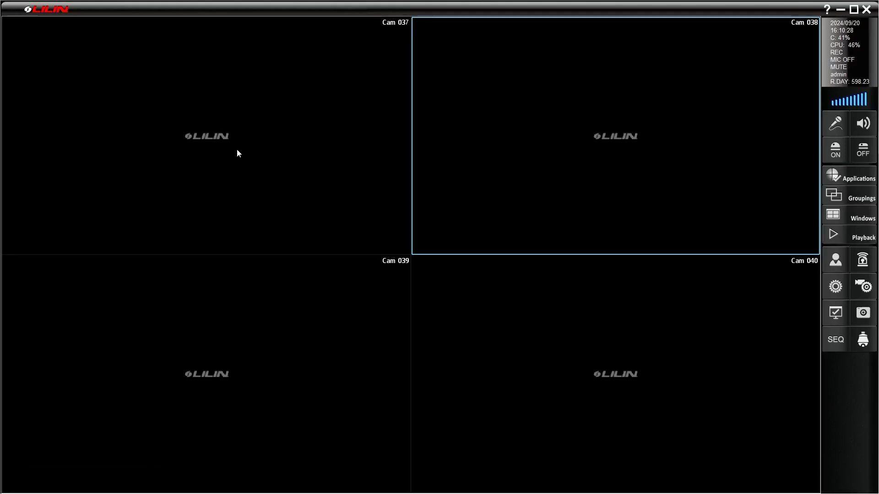
Open Camera Properties for the Cam 037 tile
right_click(237, 153)
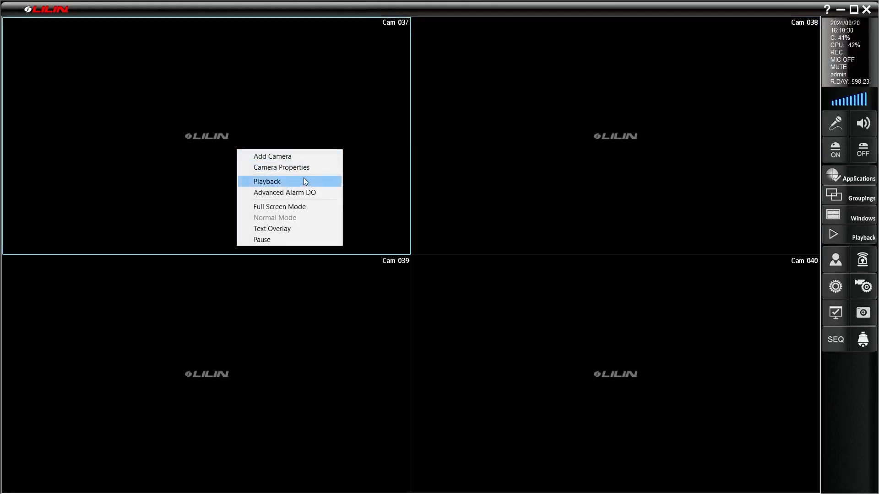
mouse_move(297, 171)
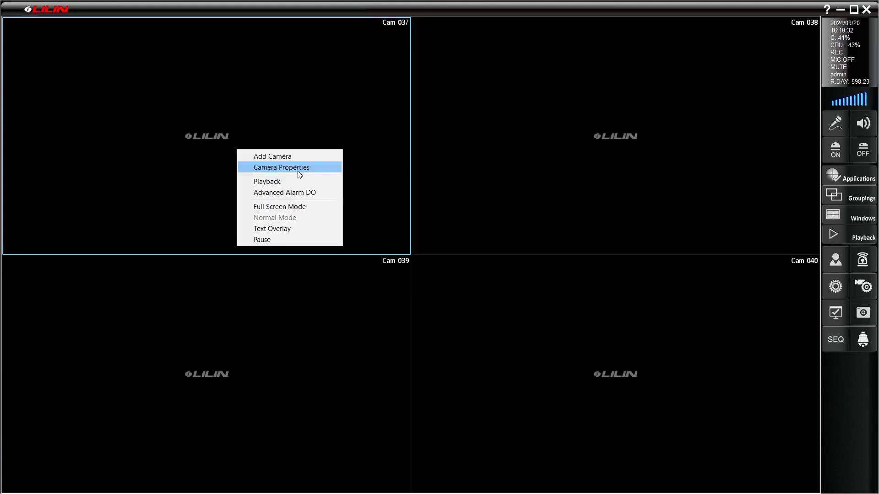
click(281, 166)
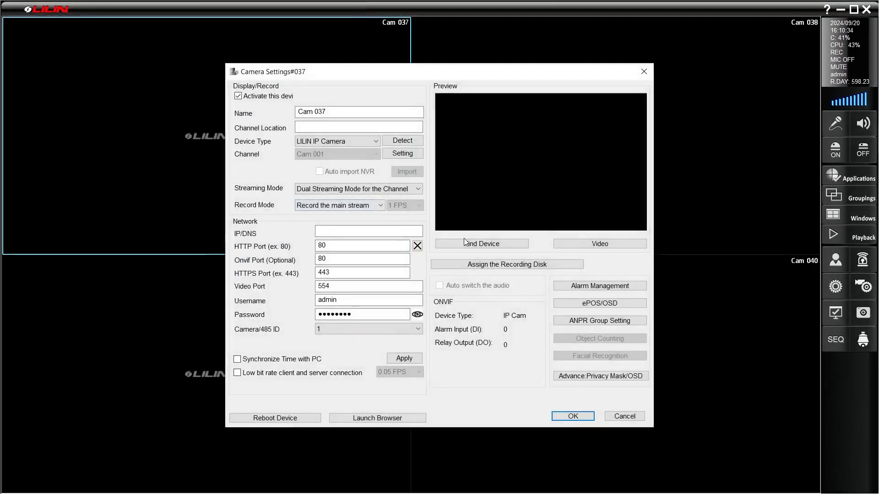
Run an IP scan and pick camera V1R9452E2 at 192.168.4.154 for channel 037
click(480, 243)
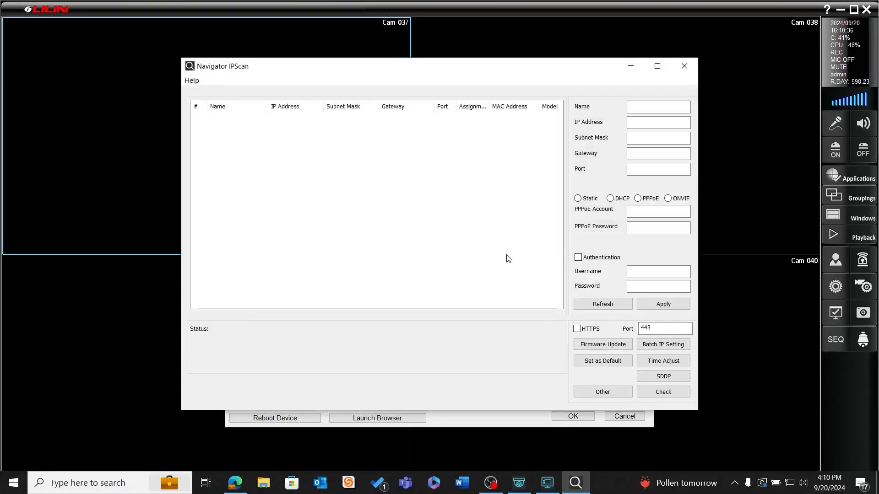
click(602, 304)
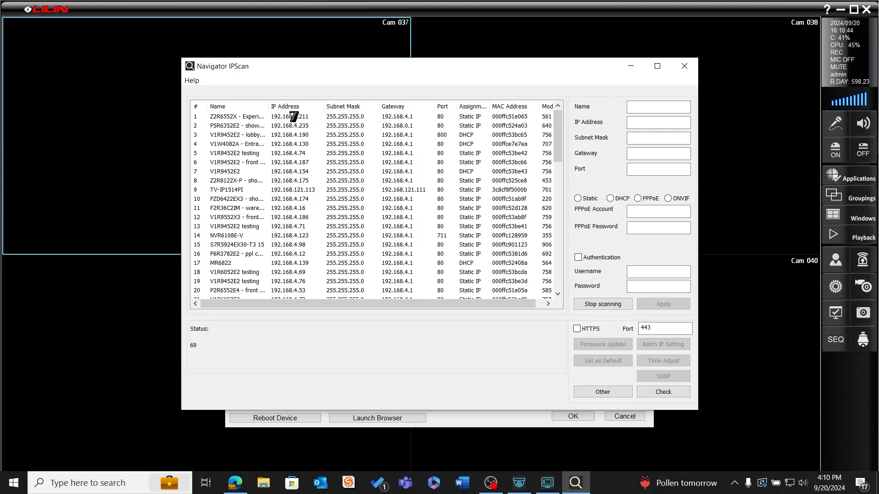
scroll(down, 3)
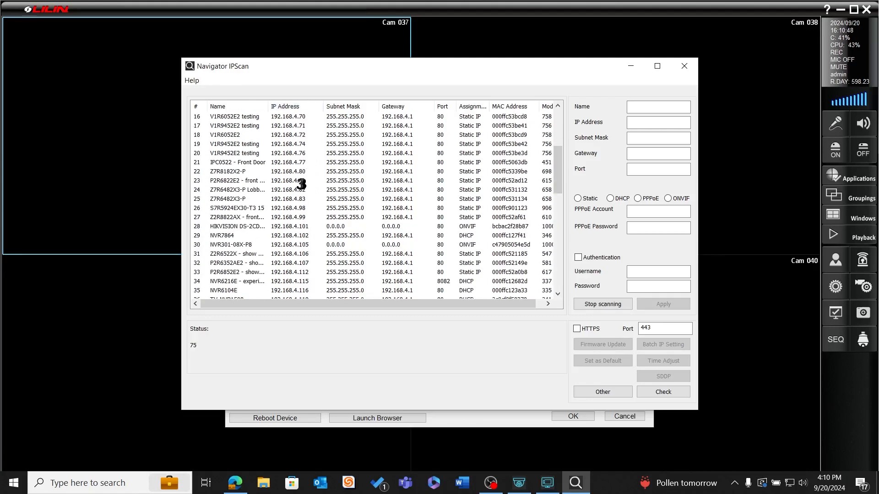
scroll(down, 3)
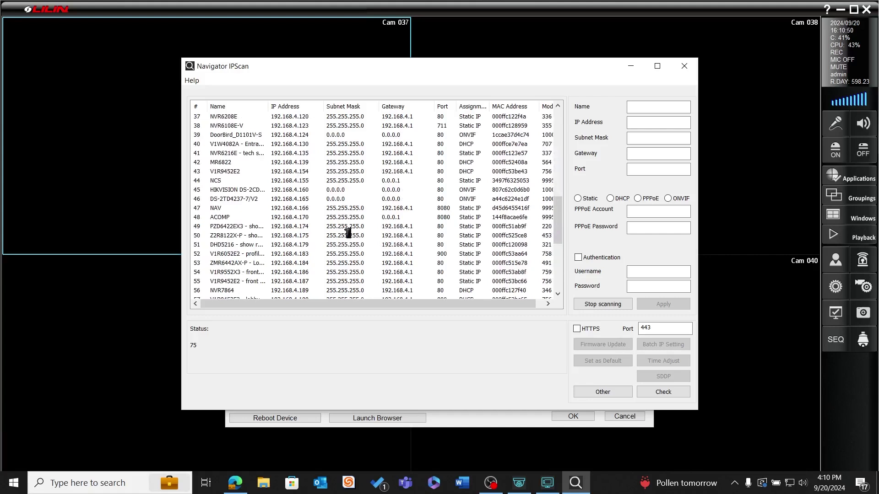
click(280, 171)
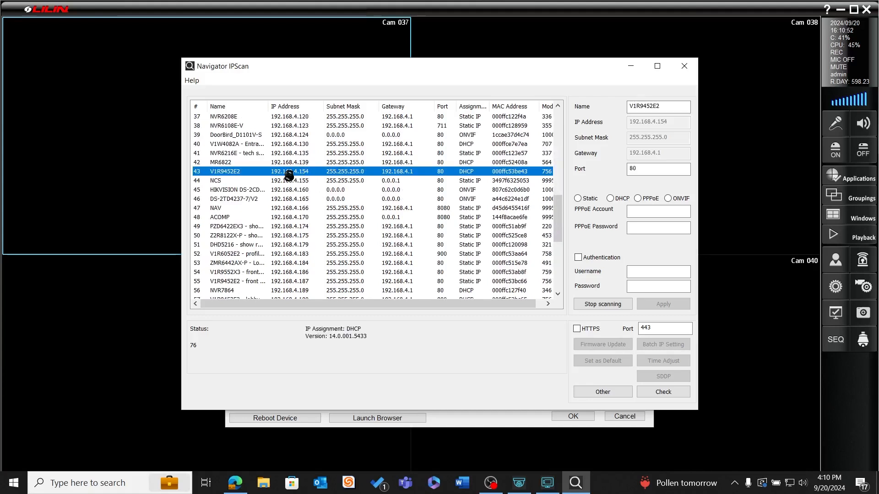
click(610, 198)
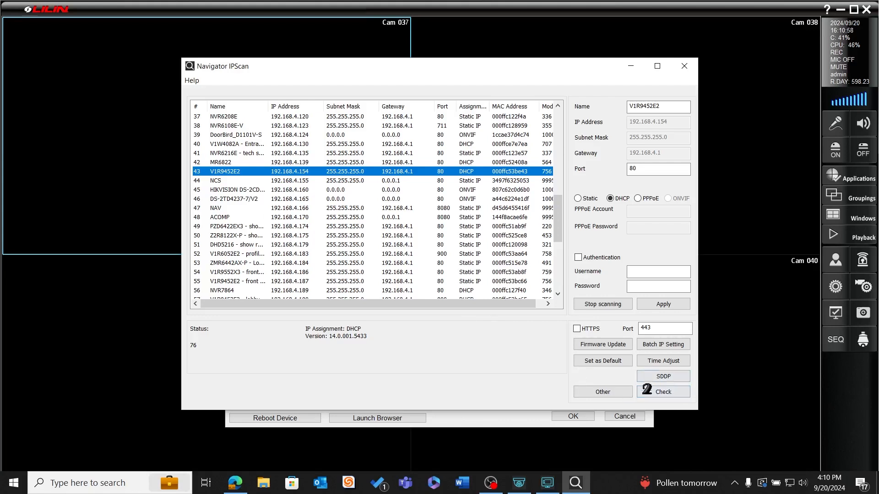
click(662, 391)
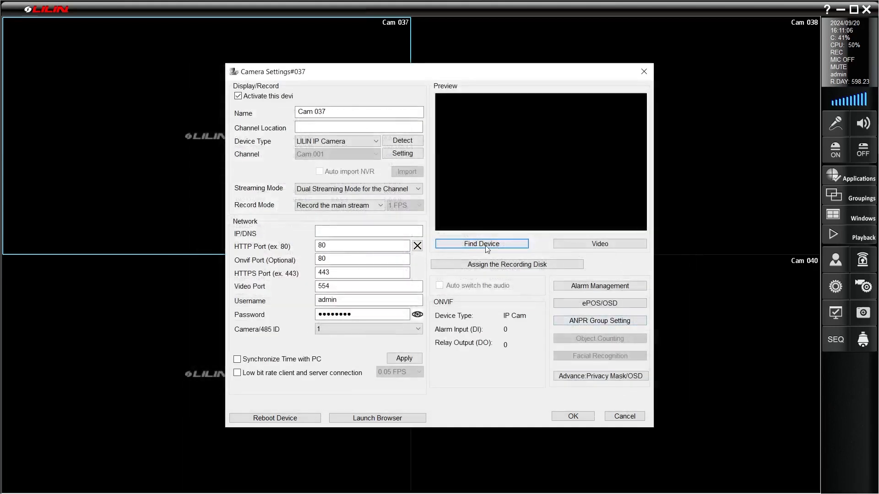
Accept automatic IP/port setup and the ONVIF stream settings for channel 037
click(480, 244)
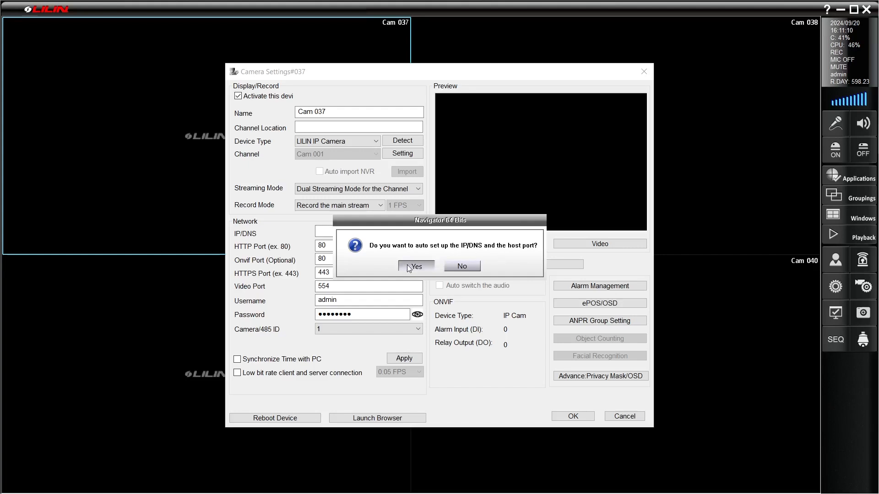
click(416, 265)
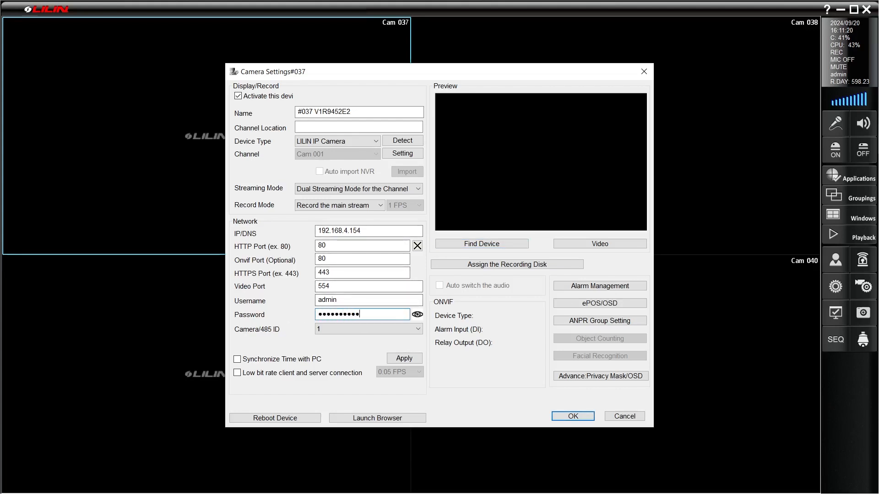
mouse_move(599, 243)
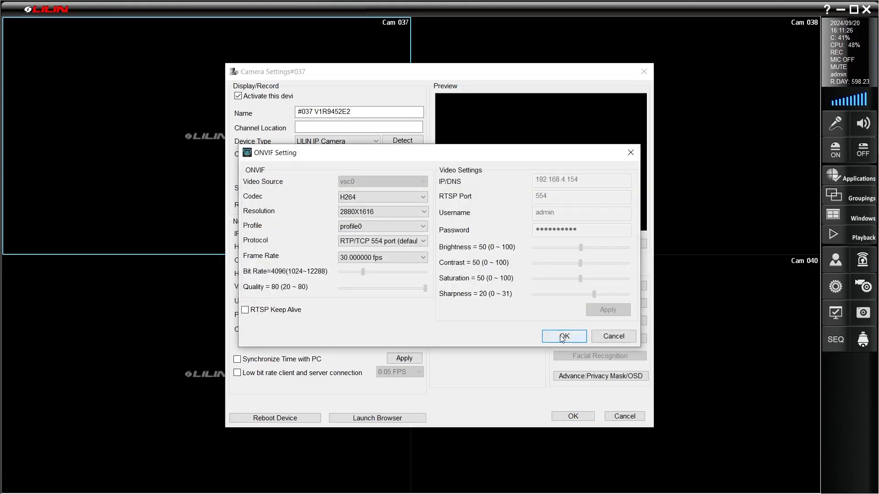
click(563, 336)
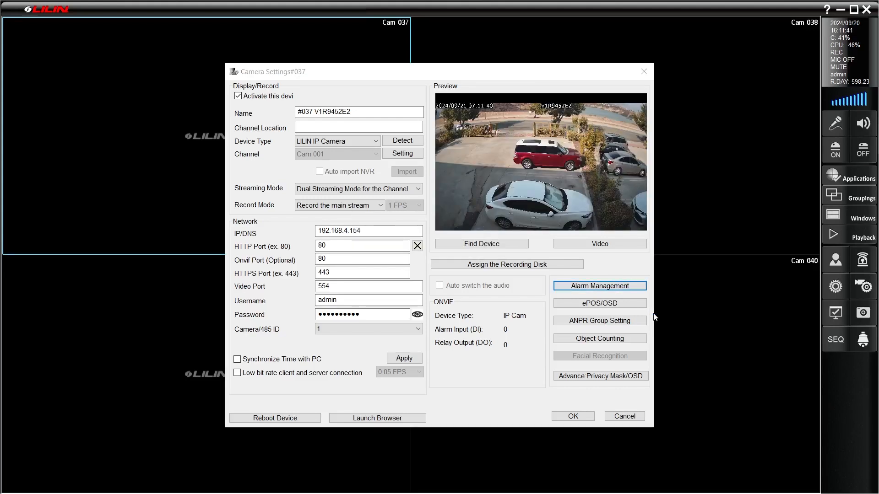
In Alarm Management, enable Aida Behavior Detection as an alarm input for Cam 037
click(599, 285)
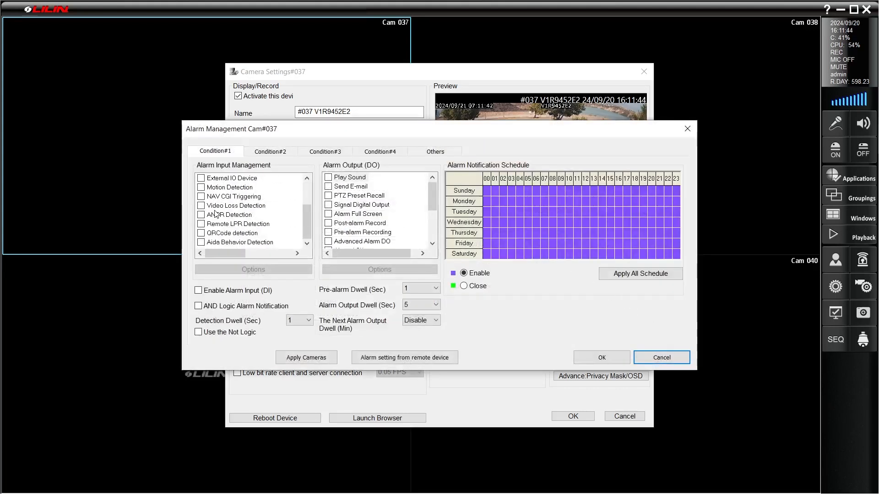
scroll(up, 3)
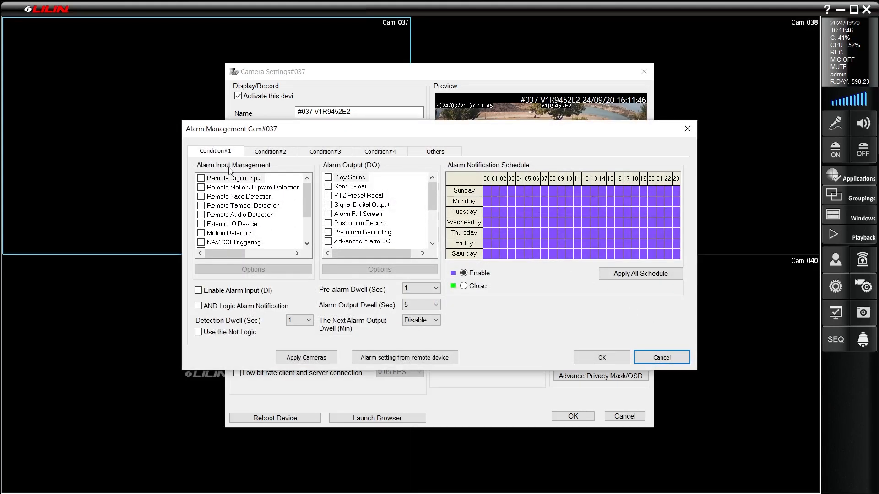
scroll(down, 3)
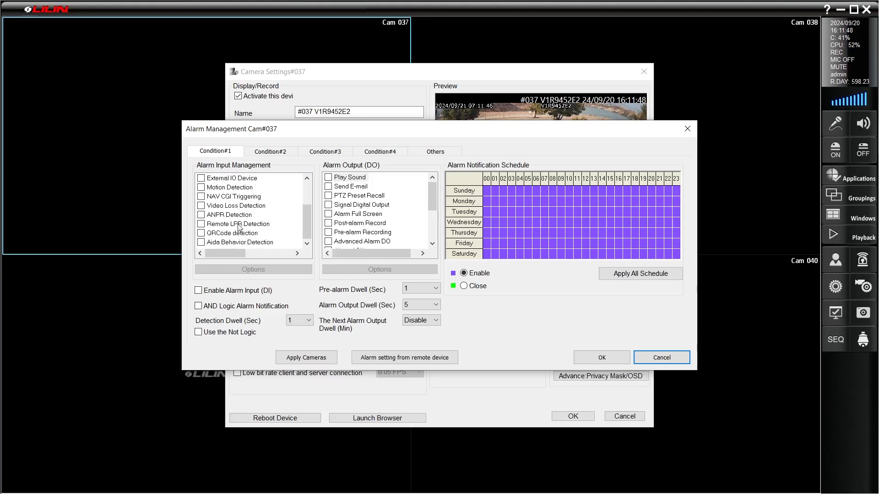
mouse_move(221, 242)
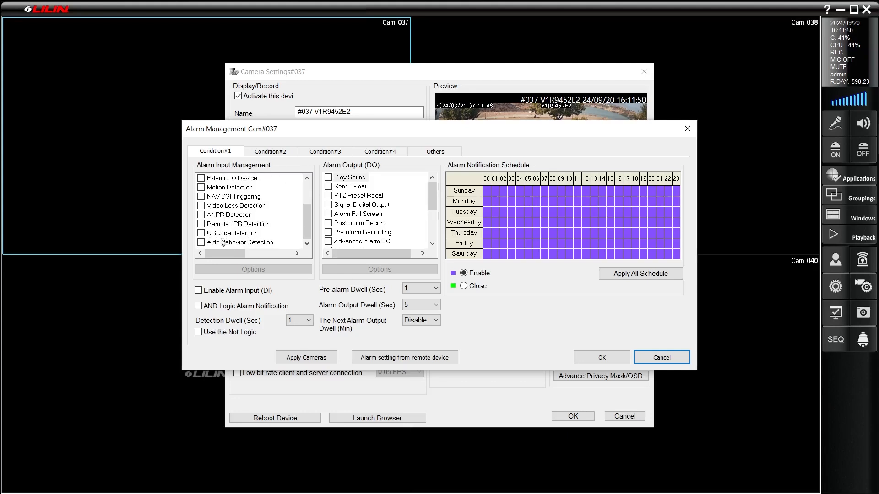
click(240, 242)
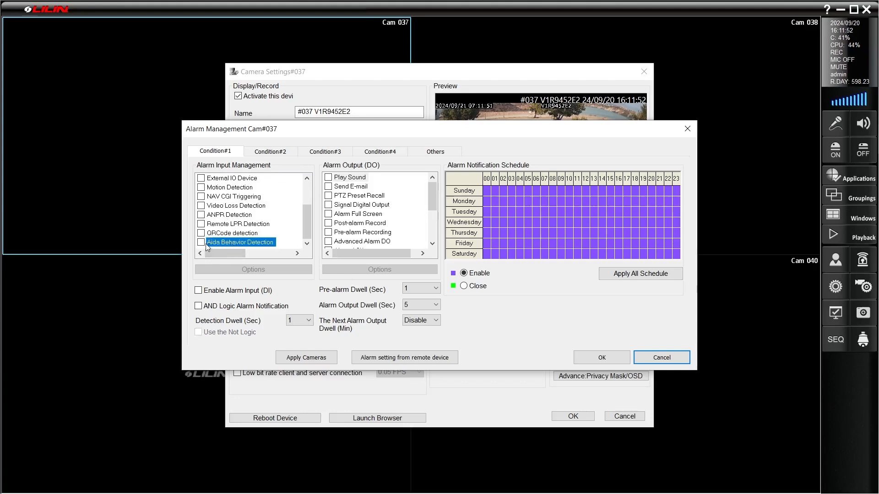
click(200, 242)
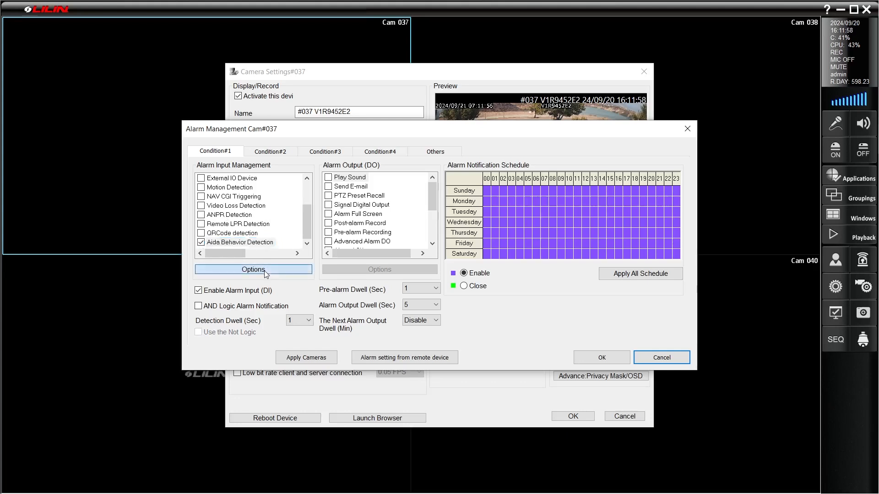
In Aida options, display detection zones, enable Aida type and filter out objects without behavior
click(253, 269)
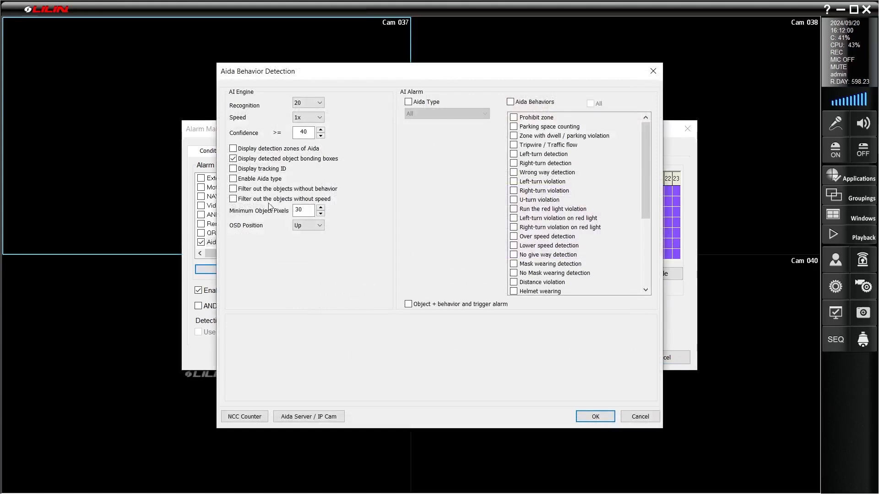
mouse_move(256, 153)
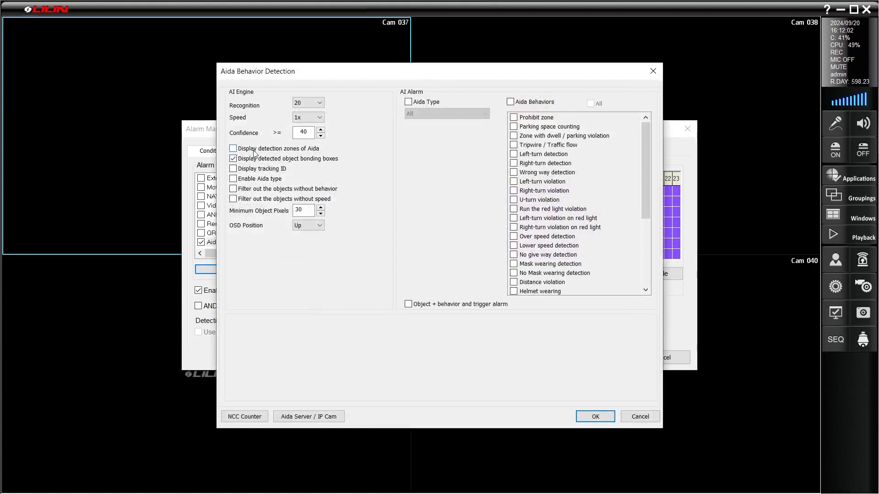
click(232, 148)
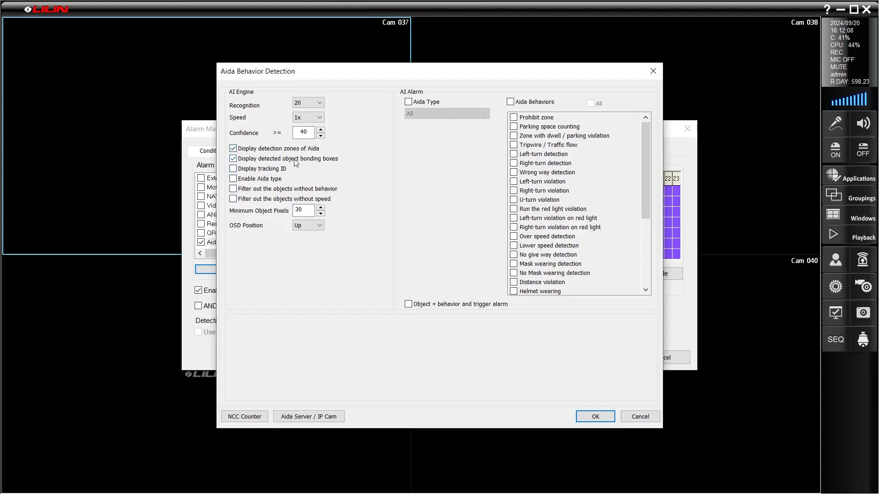
mouse_move(245, 174)
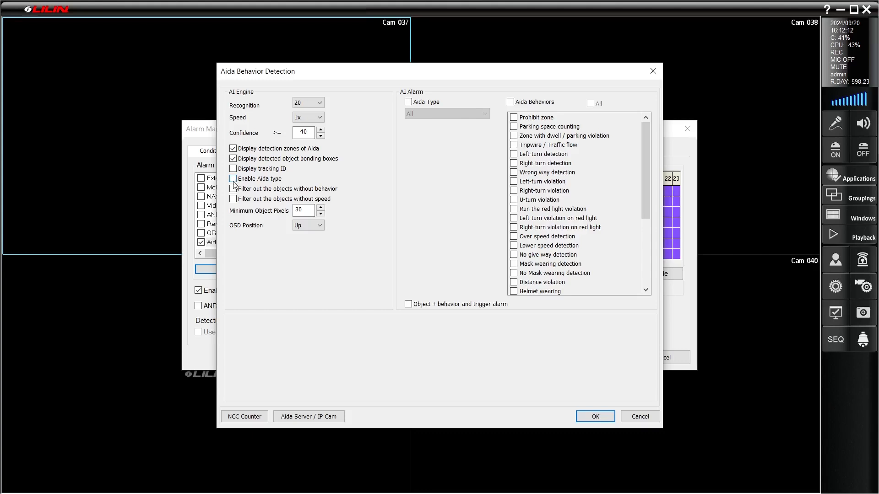
click(233, 179)
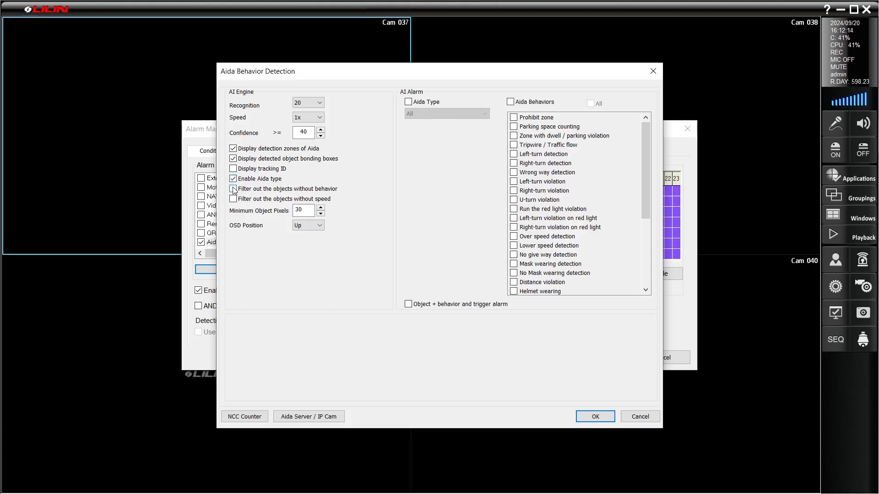
click(234, 188)
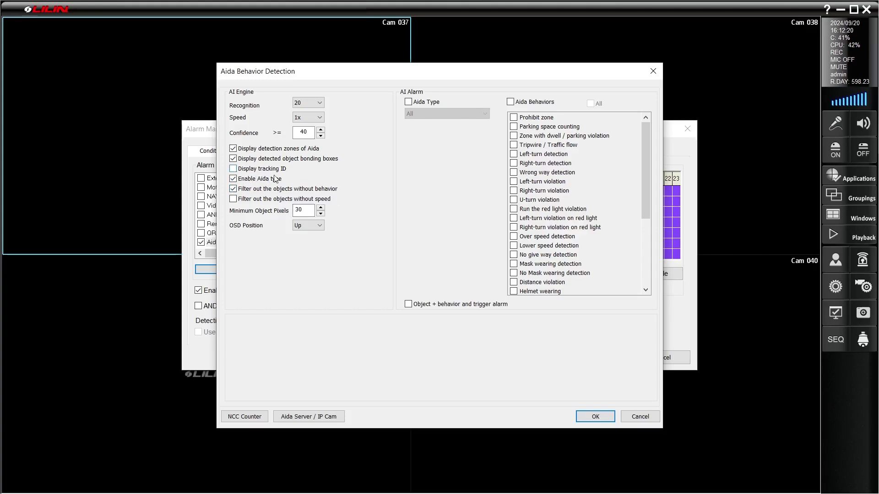
mouse_move(290, 186)
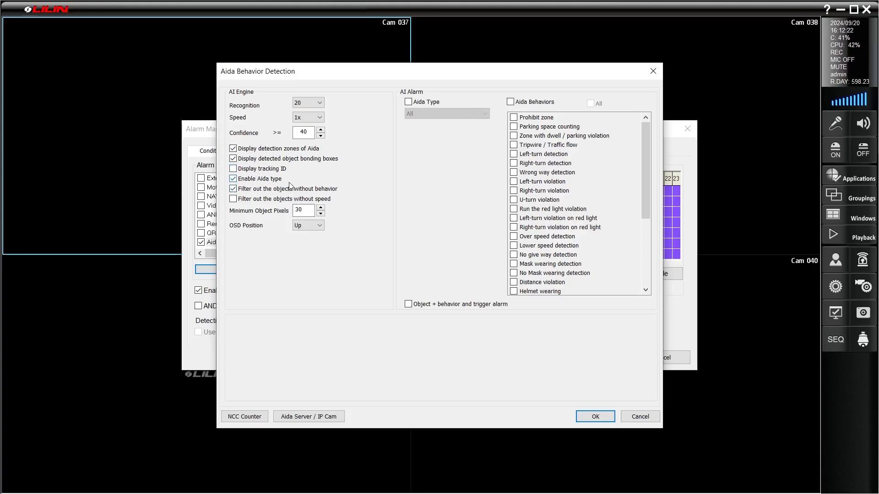
Enable alarms on Aida Behaviors with Prohibit zone as the triggering behavior
click(303, 132)
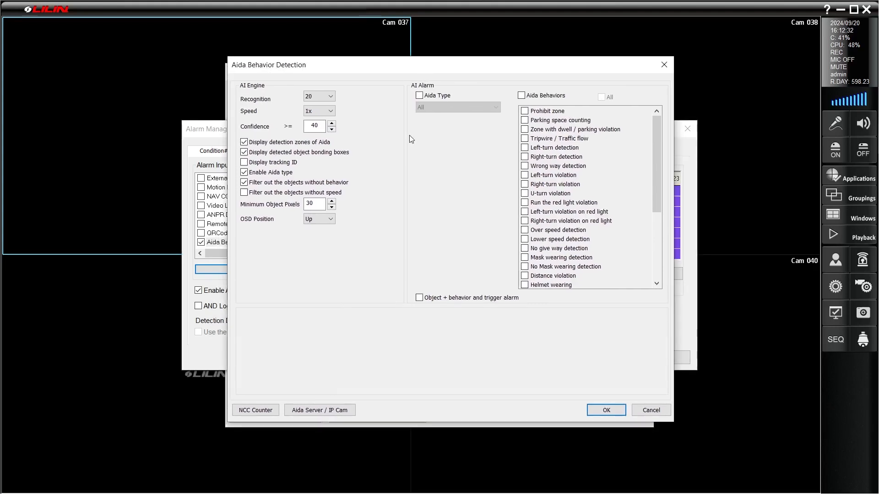
mouse_move(354, 132)
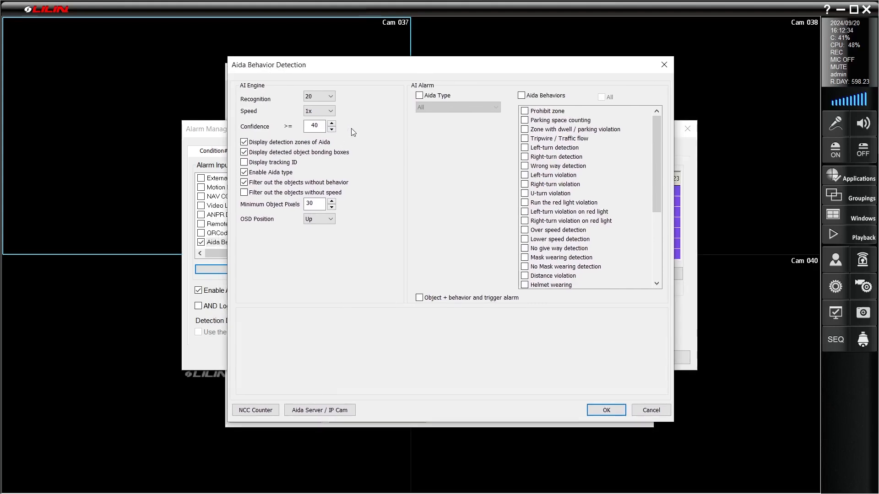
click(314, 125)
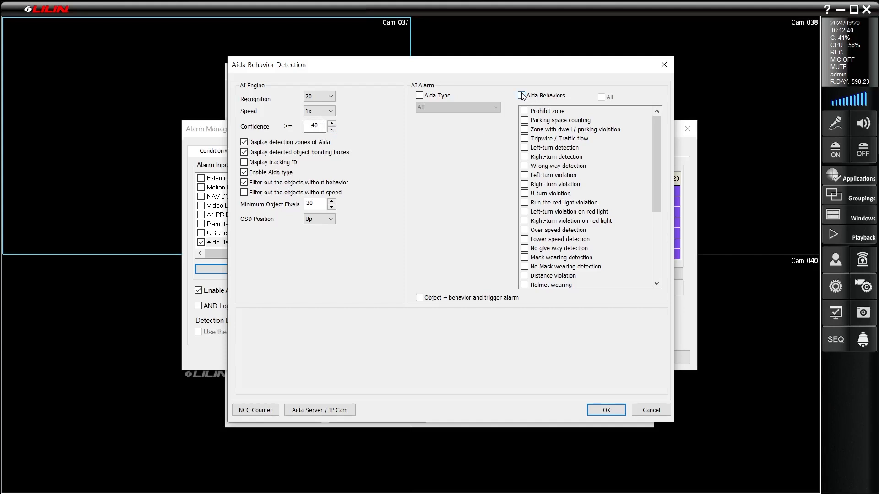
click(522, 95)
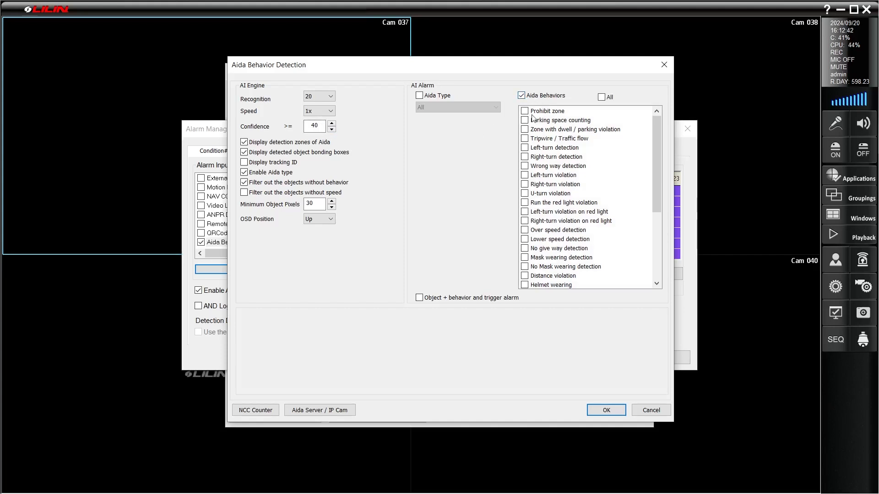
click(523, 111)
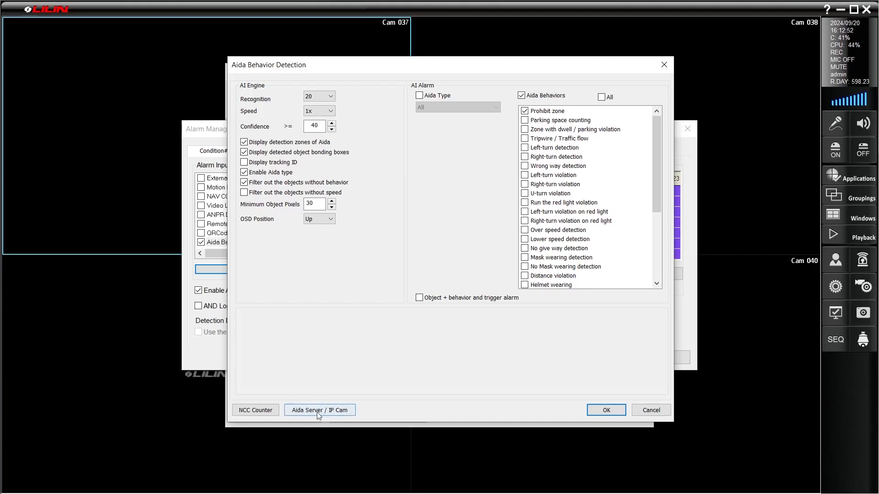
Set Aida detection to come directly from the camera at 192.168.4.154, port 8592, and confirm
click(320, 410)
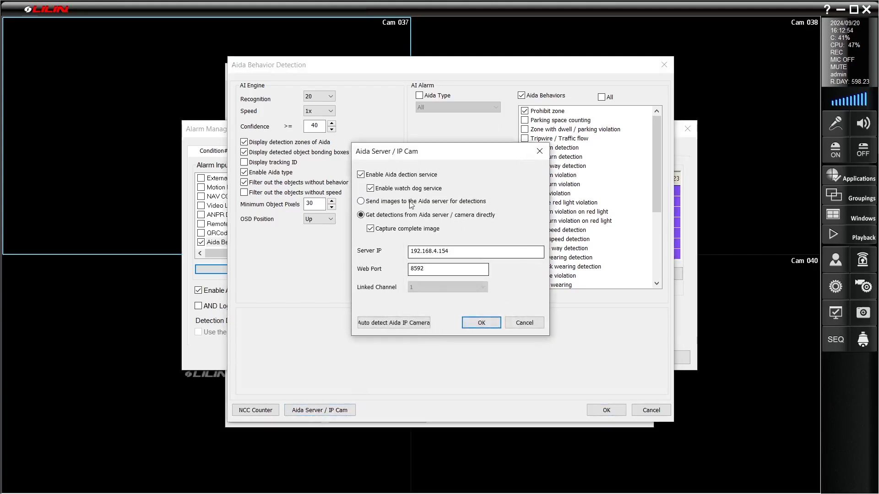
click(370, 188)
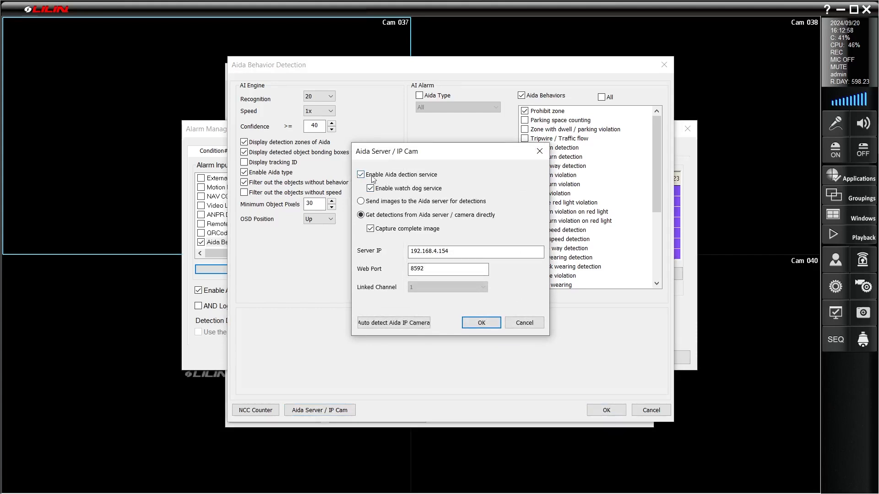
mouse_move(438, 179)
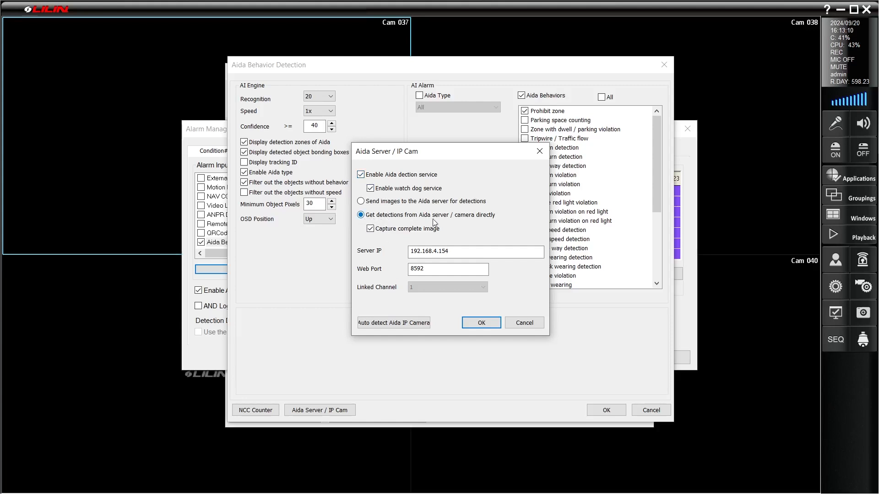
mouse_move(491, 222)
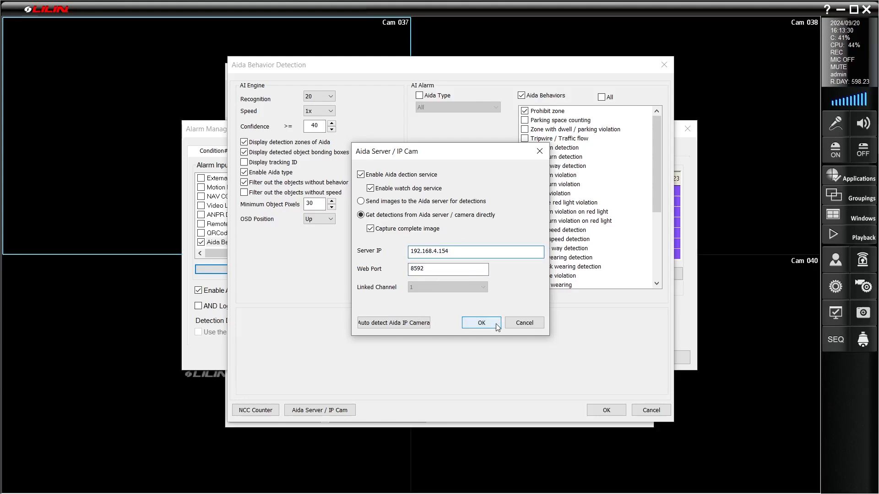
click(481, 322)
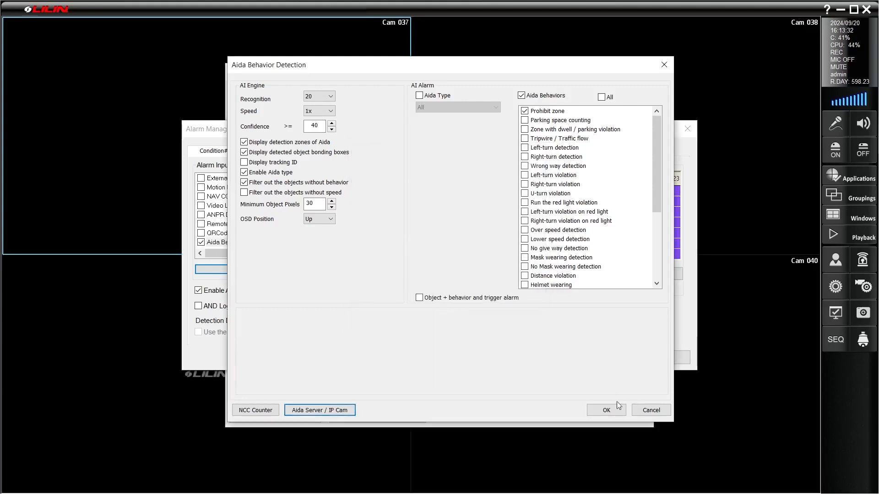
Confirm the Aida, alarm and camera settings so Cam 037 reconnects with detection zones shown
click(606, 410)
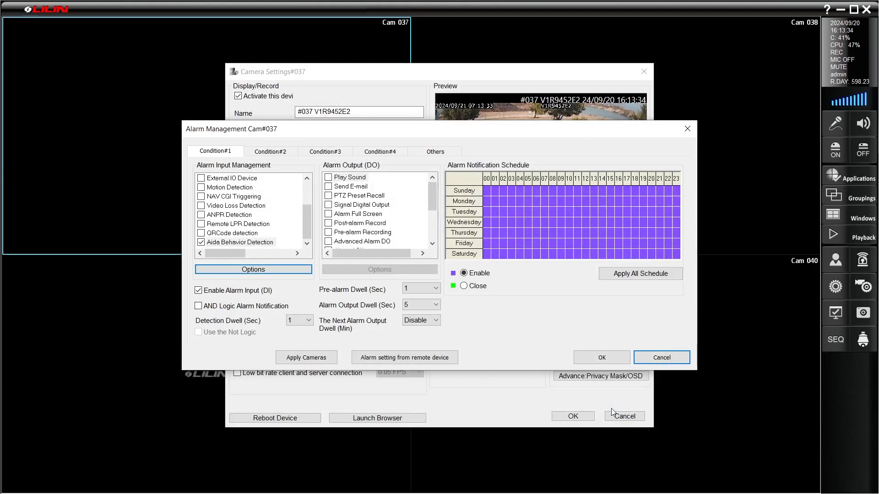
click(660, 358)
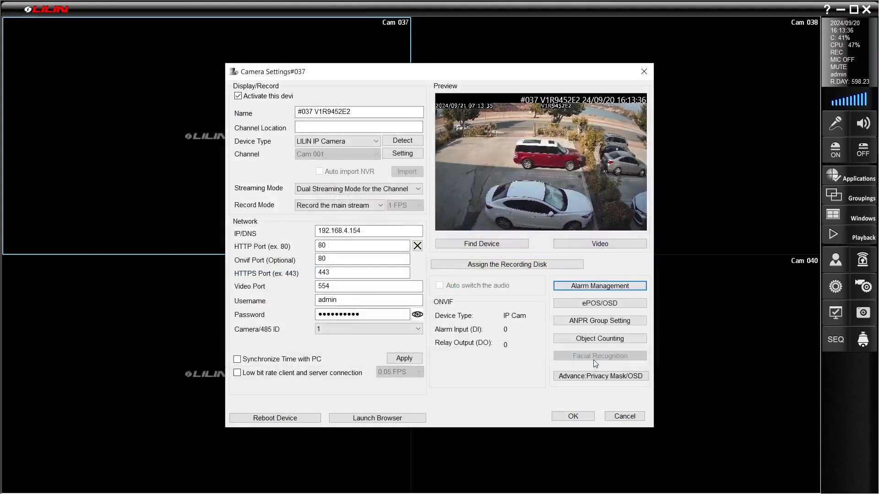
mouse_move(558, 393)
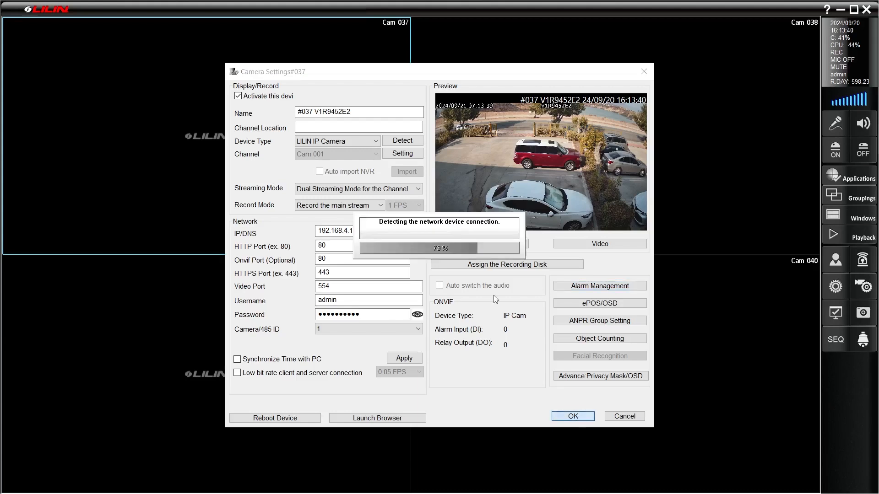
click(571, 415)
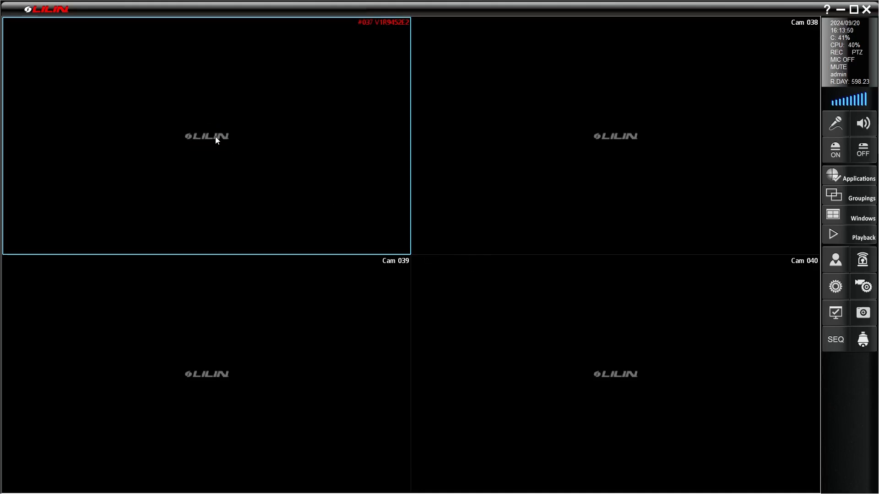
mouse_move(328, 122)
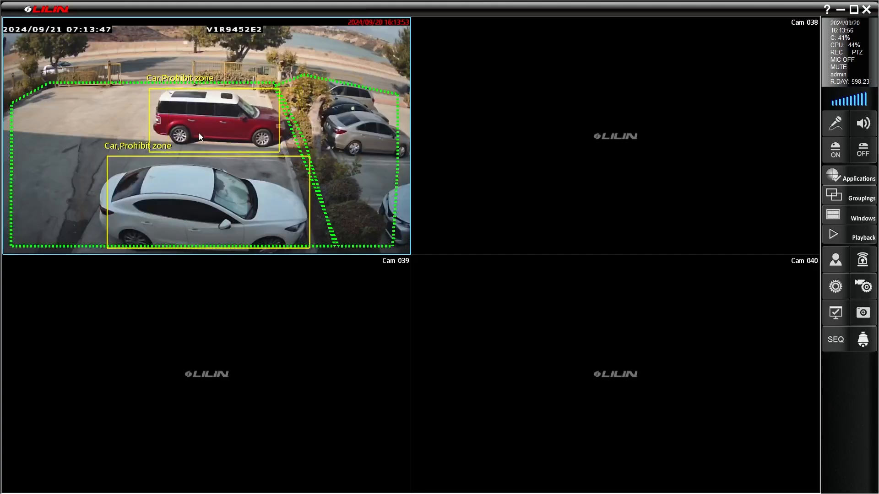
mouse_move(385, 151)
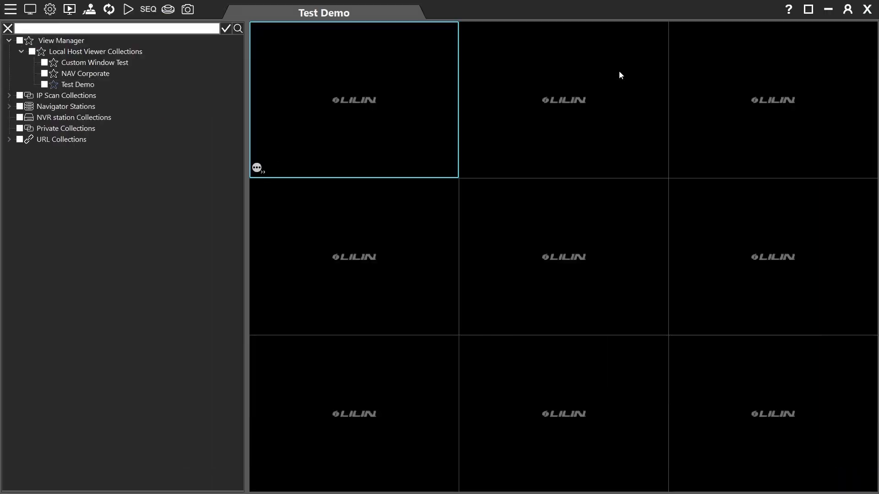
mouse_move(185, 209)
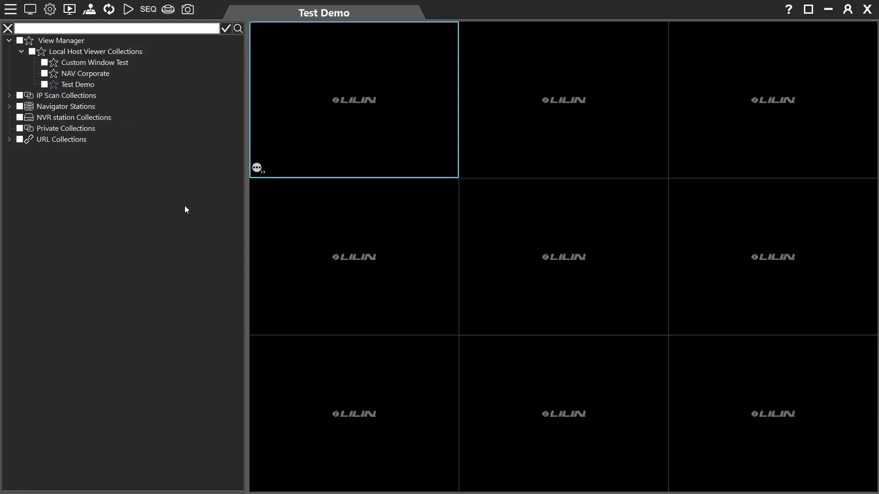
mouse_move(507, 81)
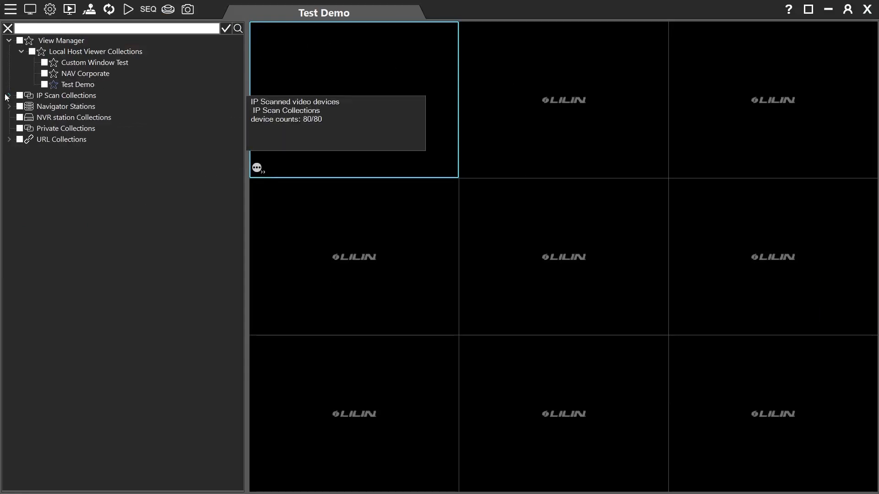
mouse_move(50, 97)
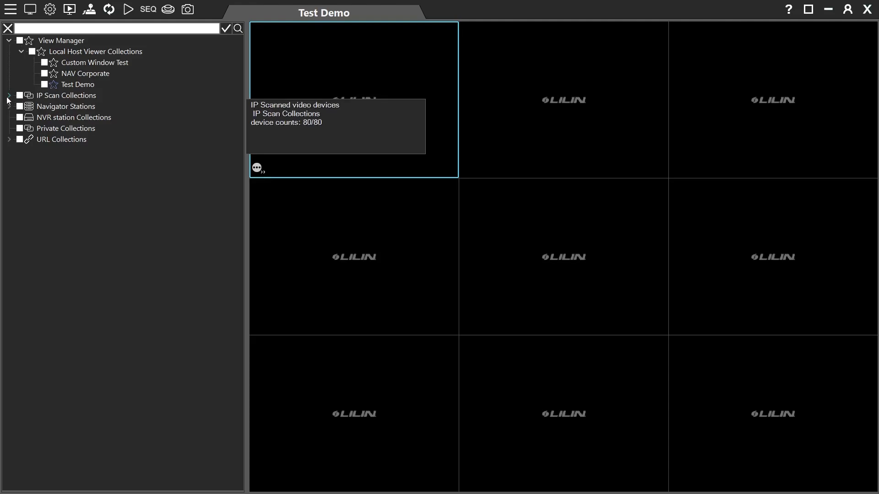
Expand IP Scan Collections in Navigator Client and rescan the network for devices
click(9, 95)
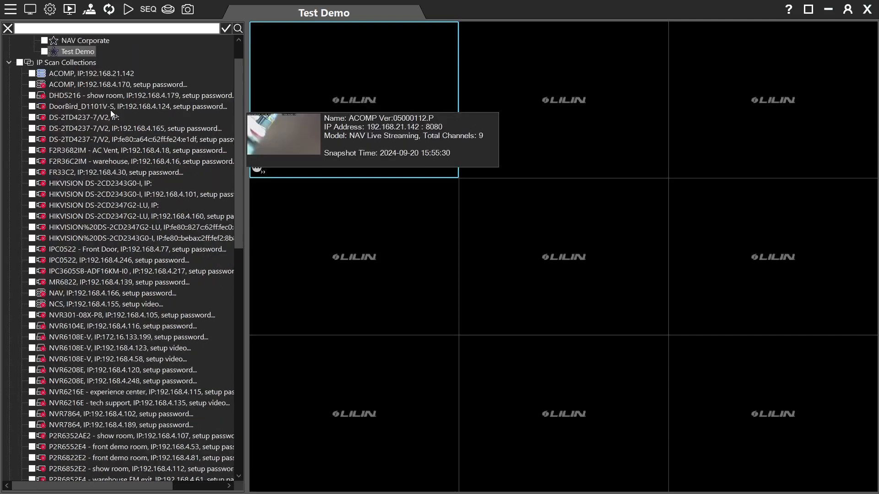
right_click(66, 61)
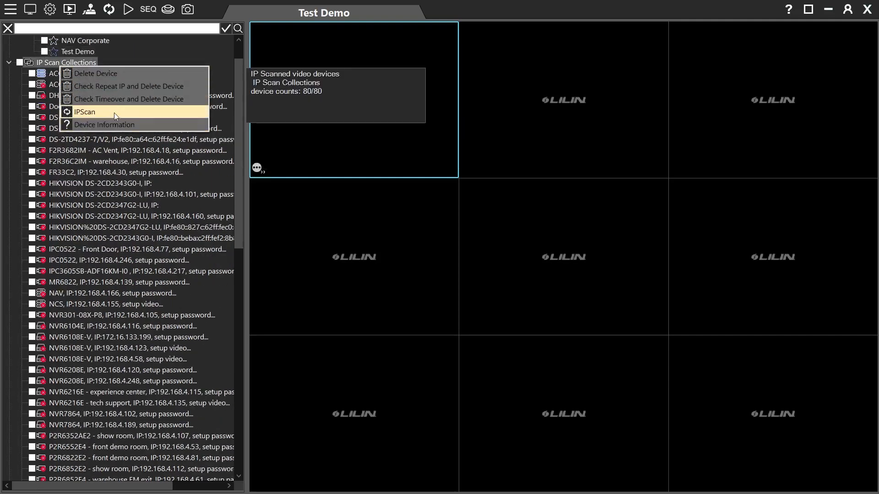
mouse_move(87, 115)
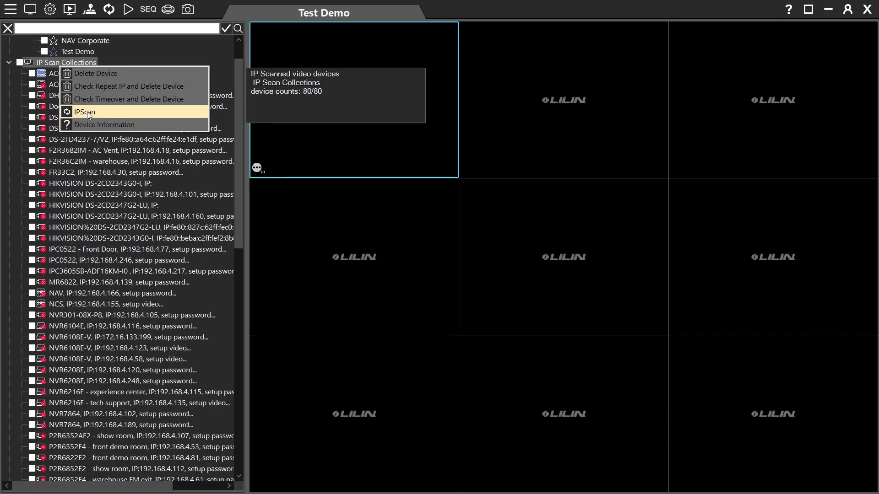
click(83, 111)
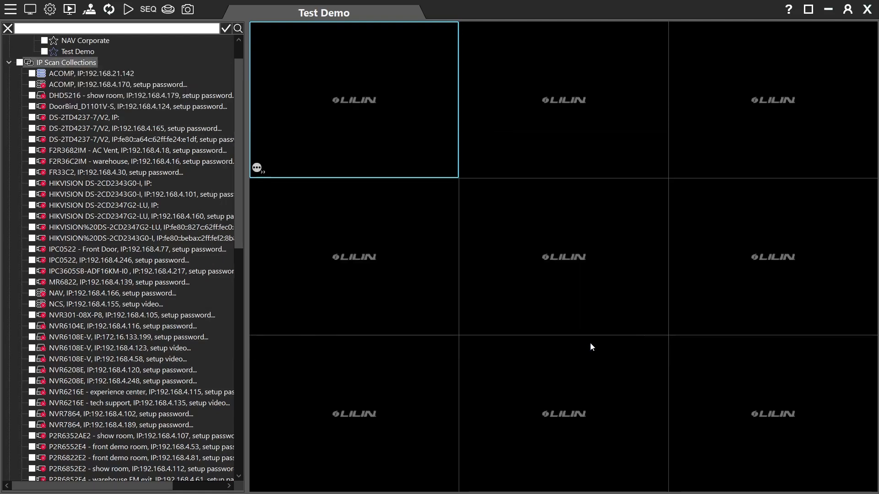
mouse_move(438, 11)
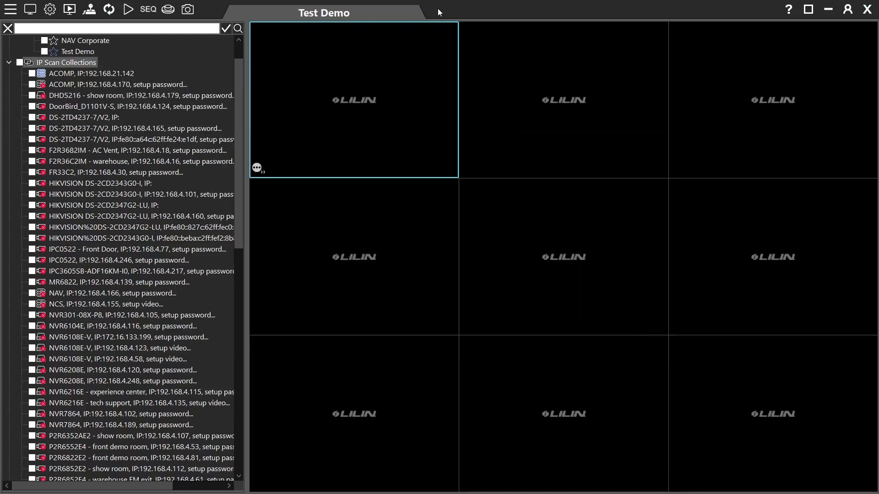
mouse_move(442, 14)
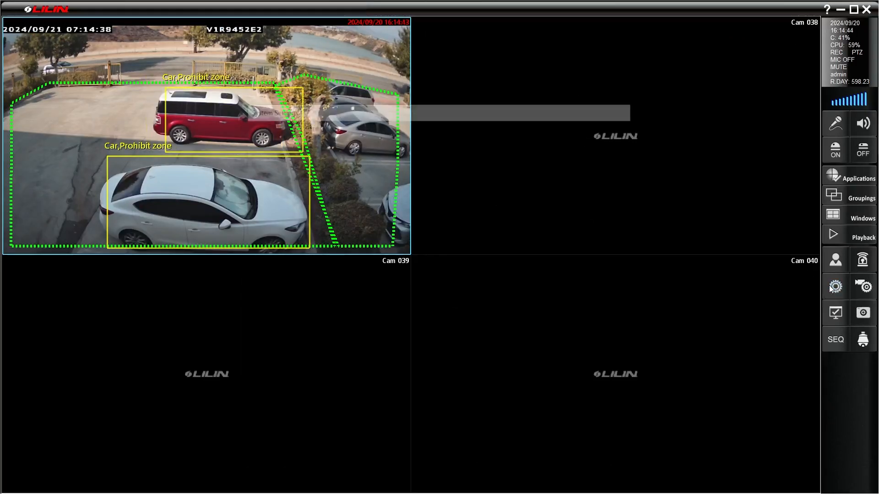
Review the Network settings (host ACOMP, streaming server on, HTTP port 8080) and confirm them
click(835, 286)
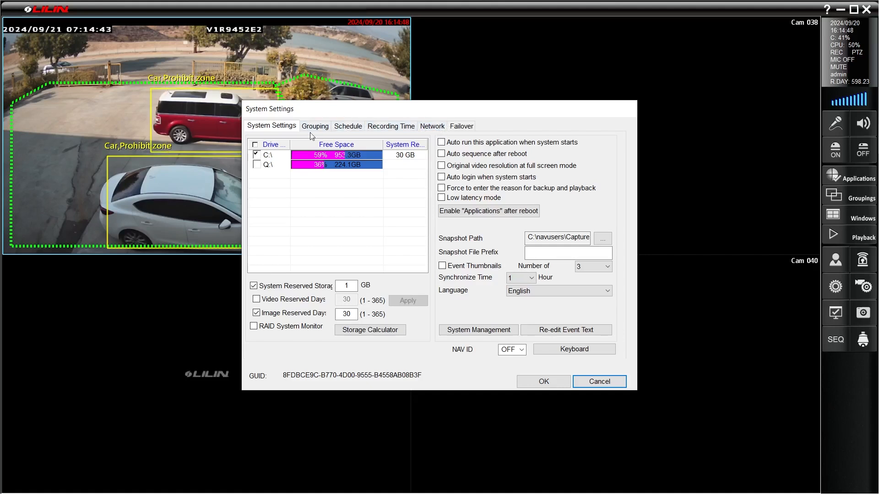
click(431, 125)
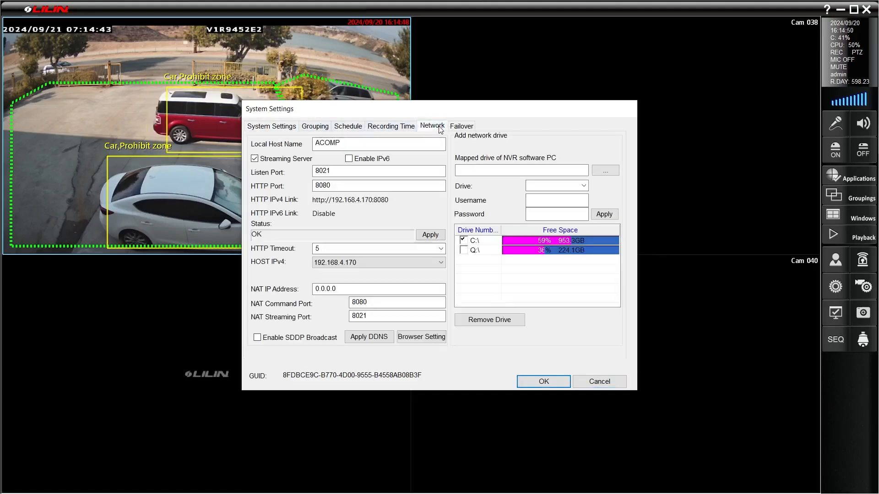
click(378, 143)
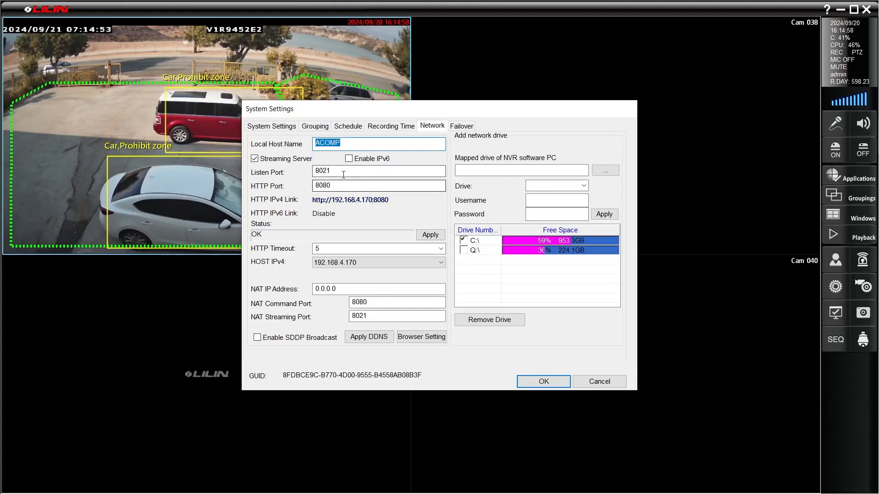
click(378, 144)
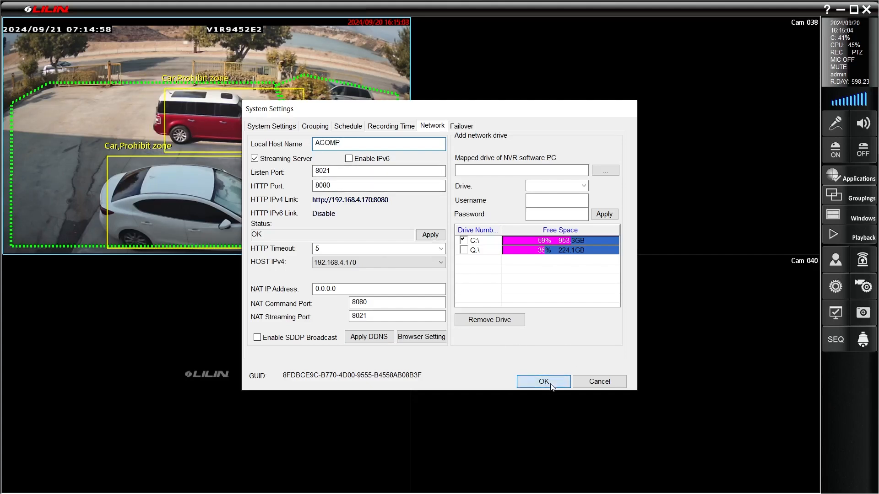
click(542, 382)
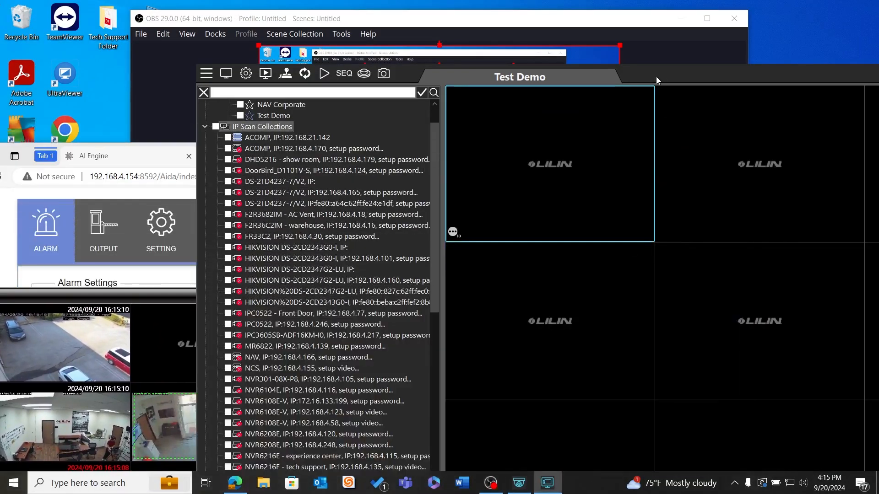
Bring up the device actions for ACOMP at 192.168.4.170 under IP Scan Collections
click(705, 18)
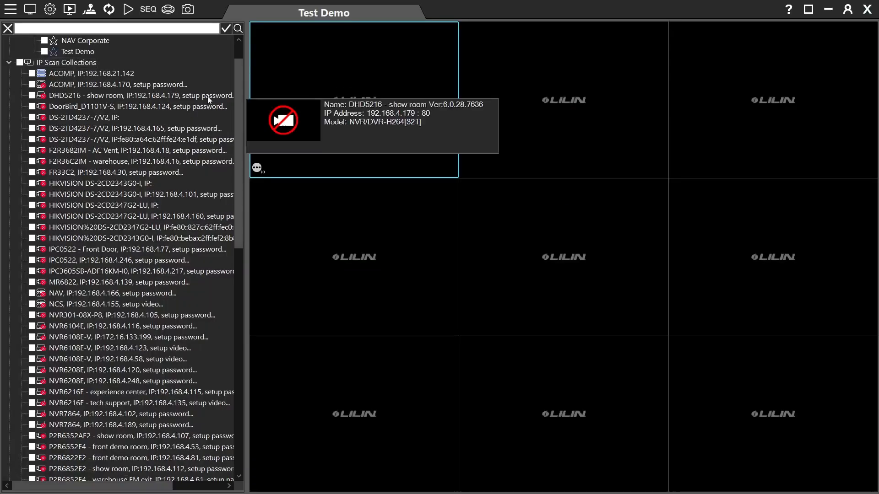
mouse_move(9, 66)
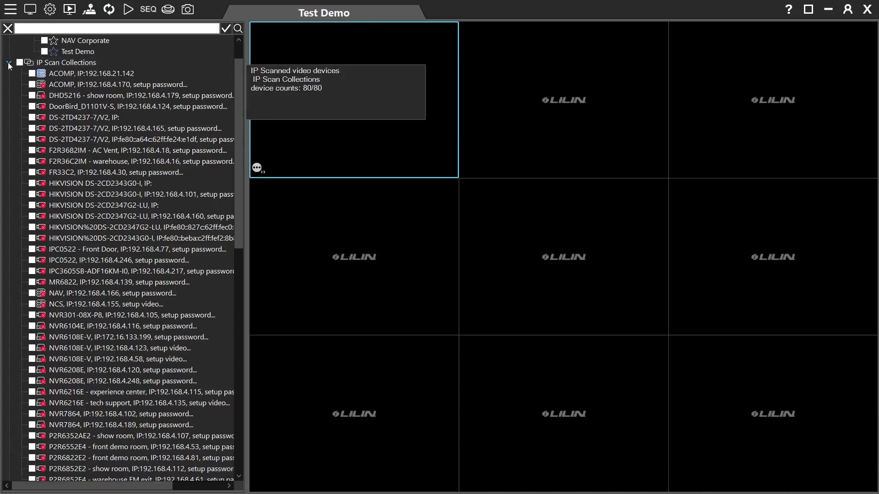
mouse_move(76, 95)
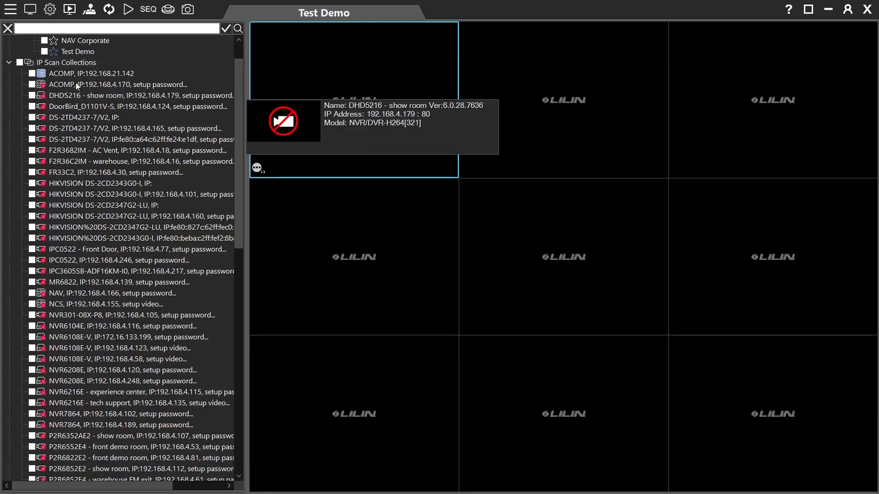
mouse_move(76, 88)
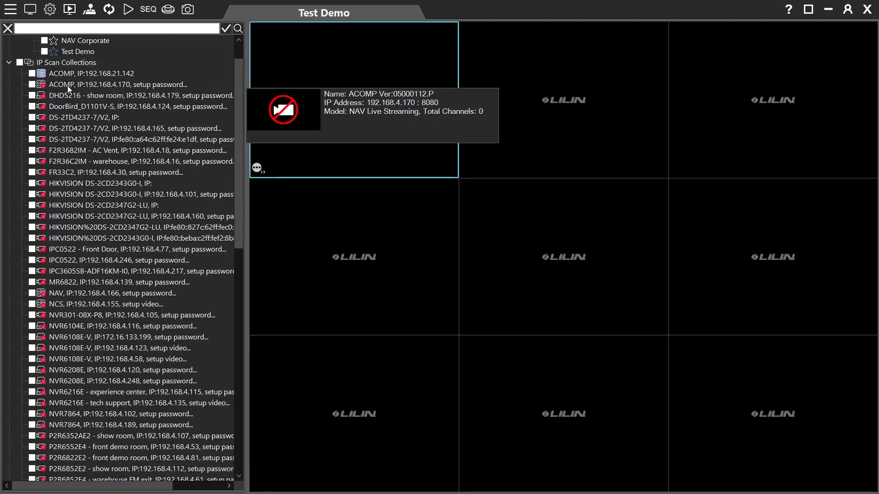
mouse_move(109, 87)
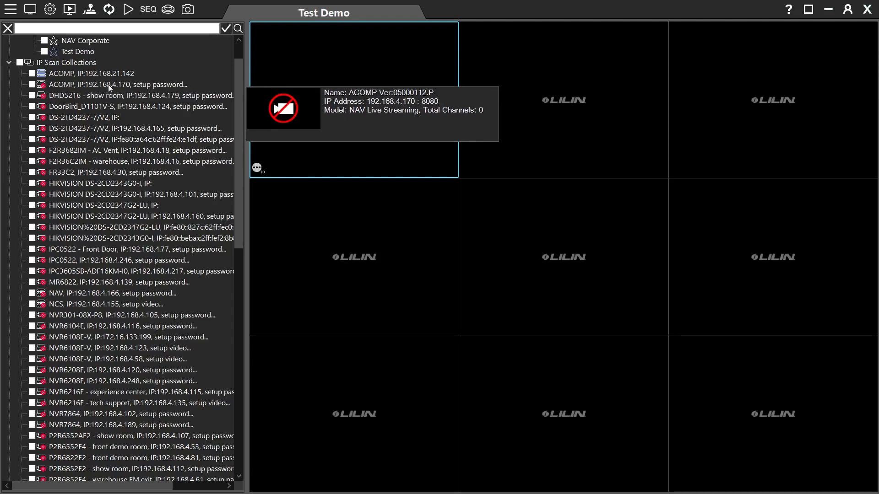
click(118, 84)
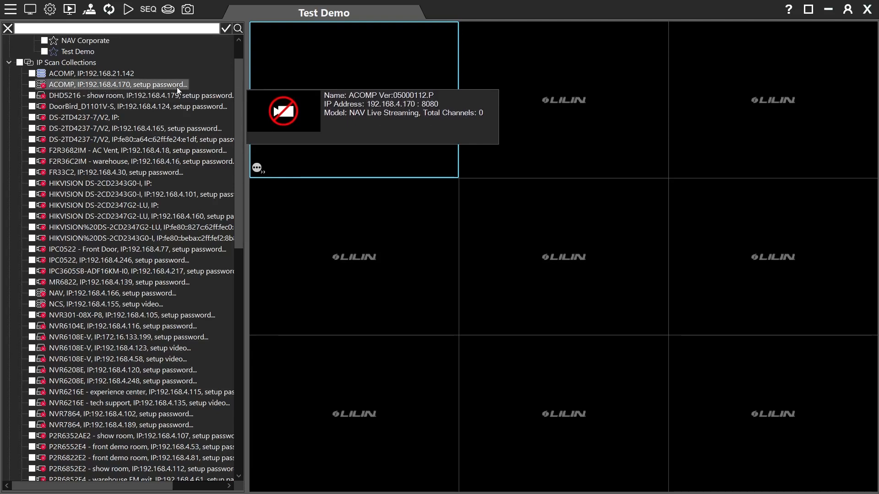
mouse_move(90, 84)
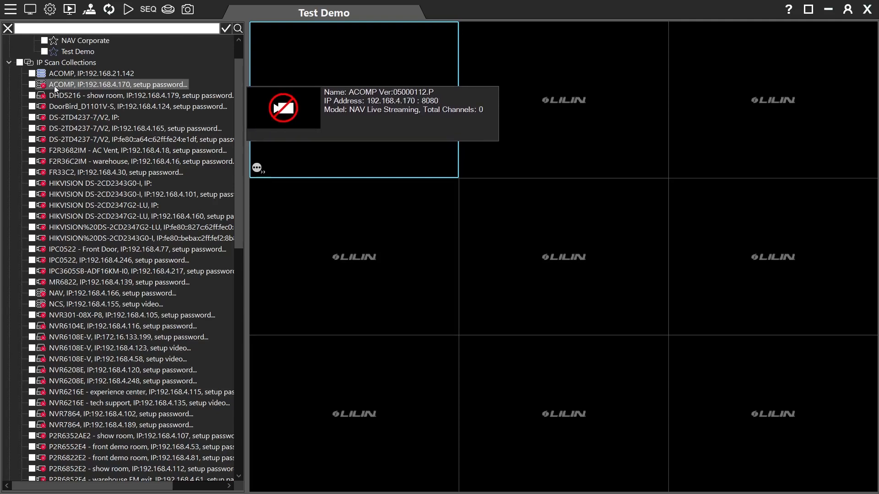
mouse_move(107, 84)
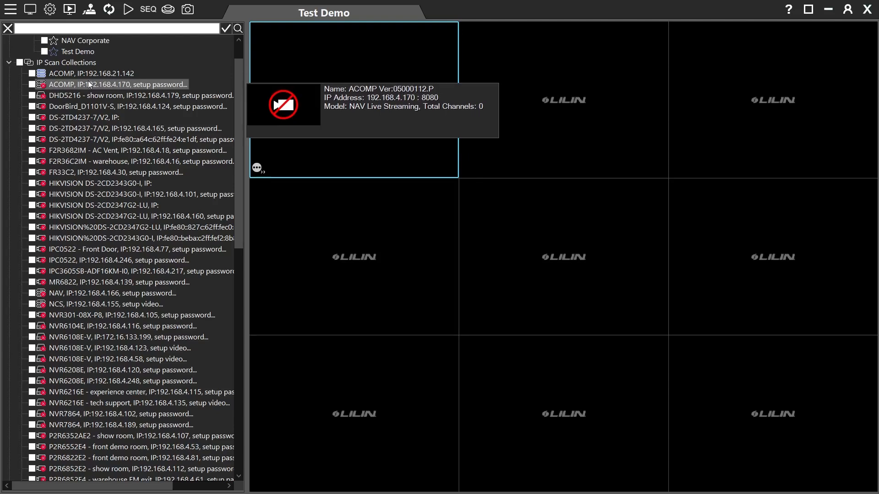
right_click(112, 84)
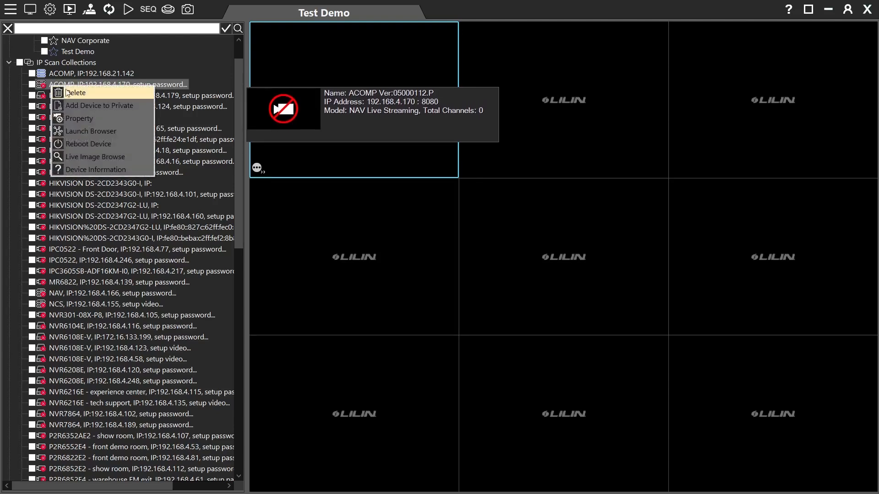
mouse_move(101, 105)
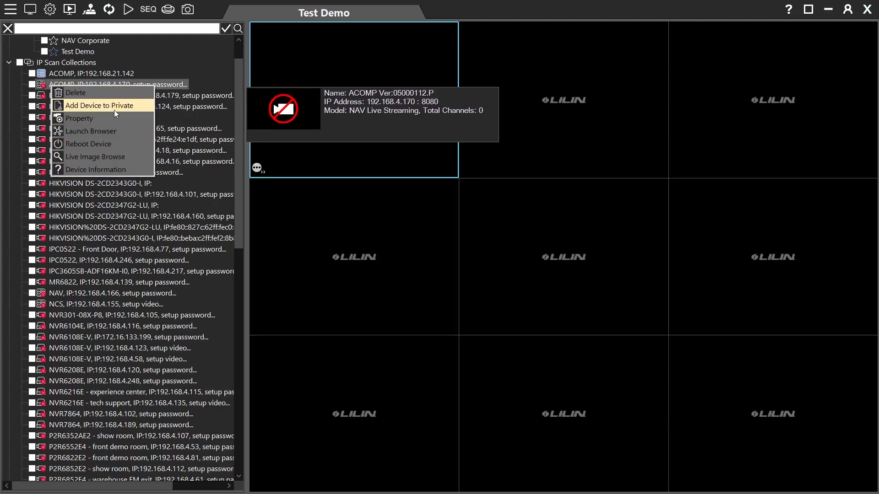
mouse_move(78, 118)
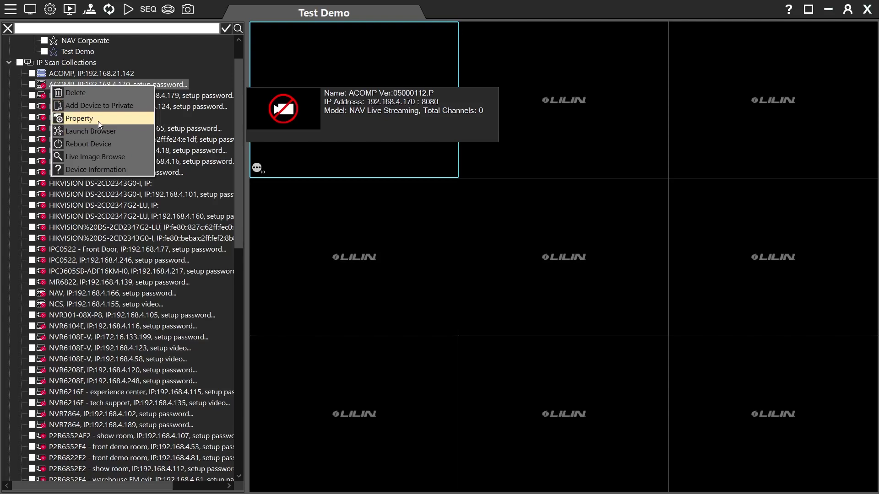
Set ACOMP's properties with username admin and a password, test the connection and save
click(79, 118)
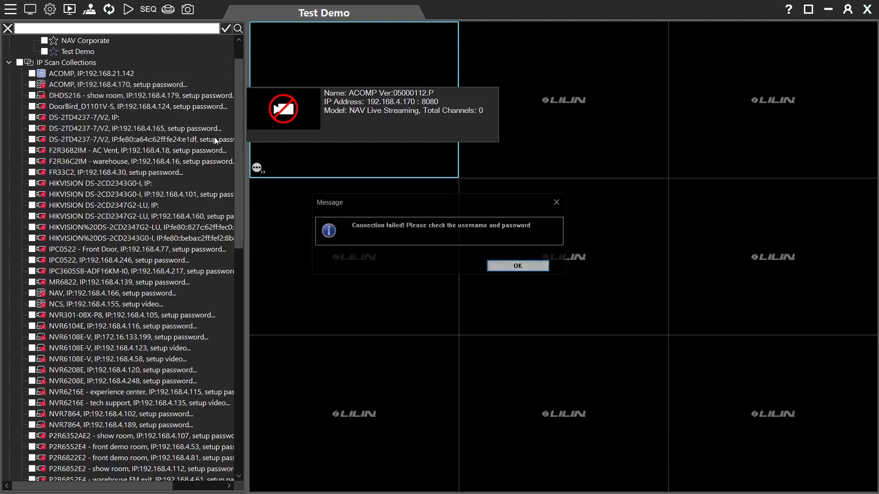
click(517, 266)
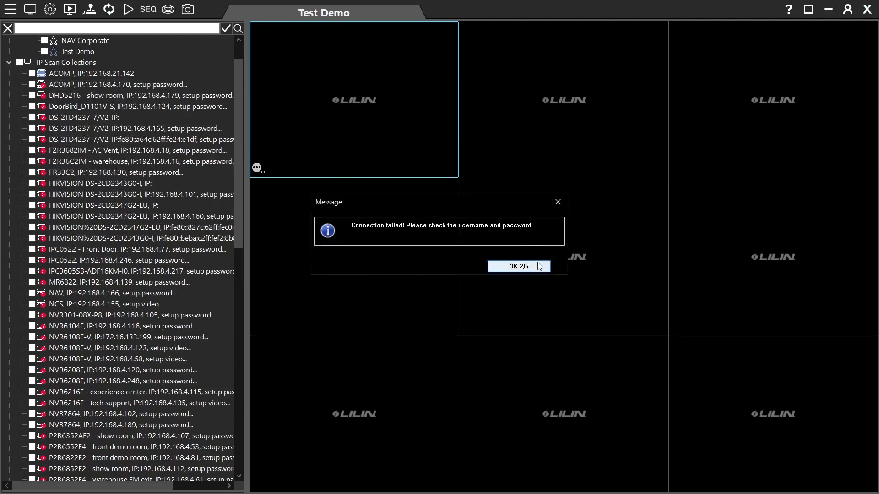
click(517, 266)
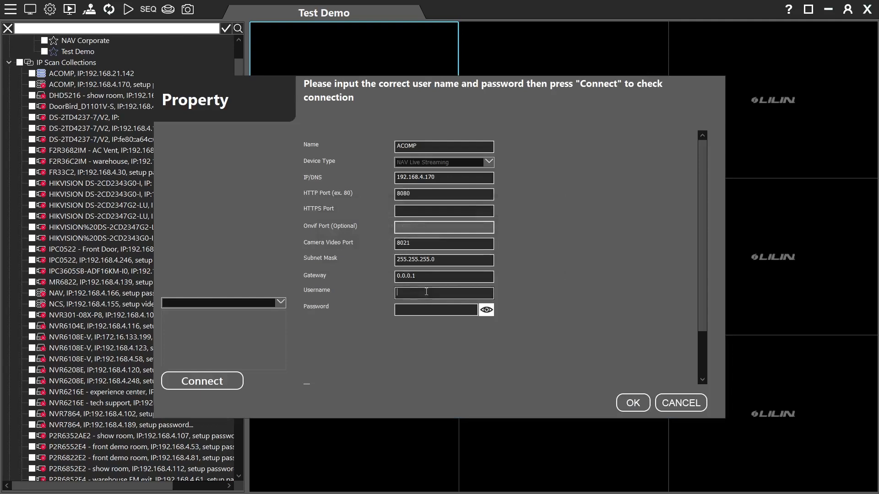
text(admin)
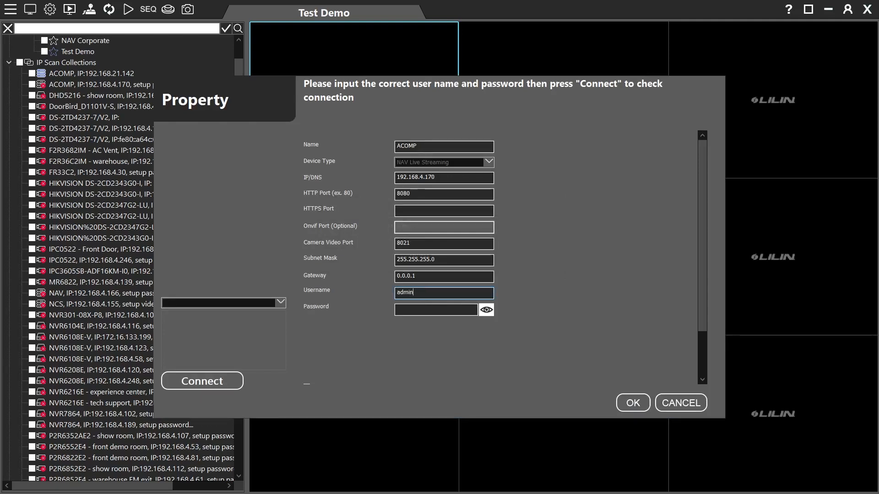
text(password)
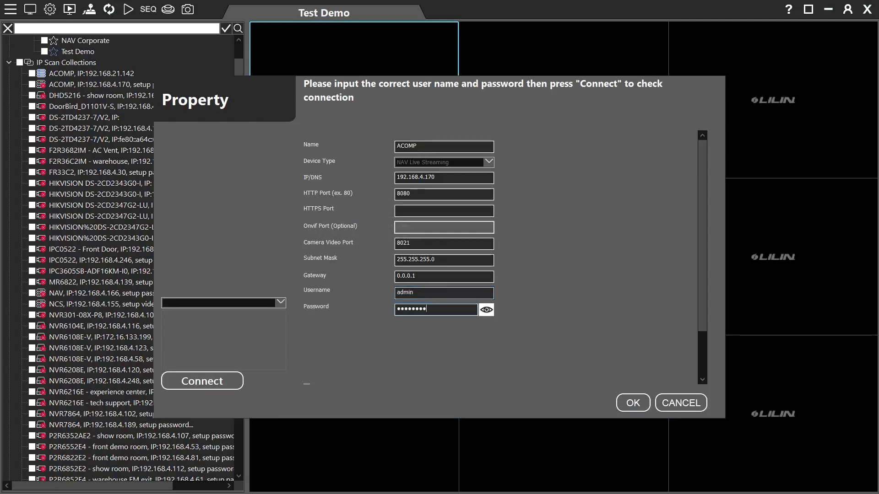
text(••)
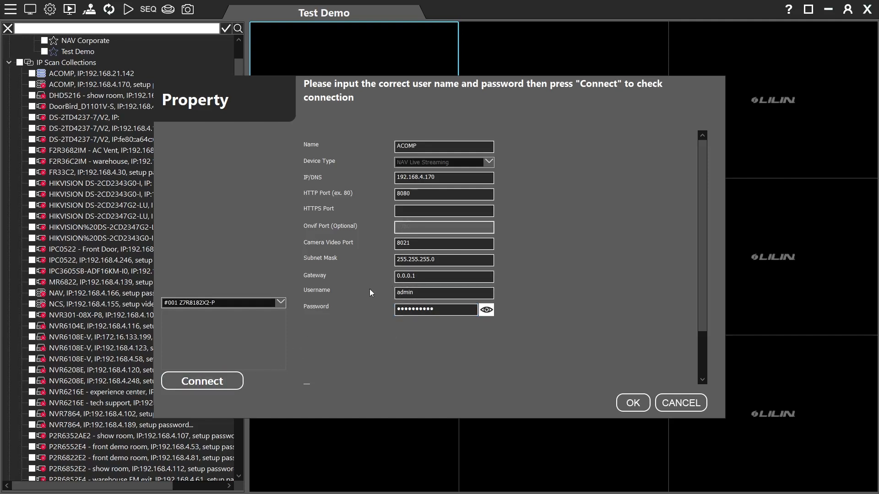
click(202, 380)
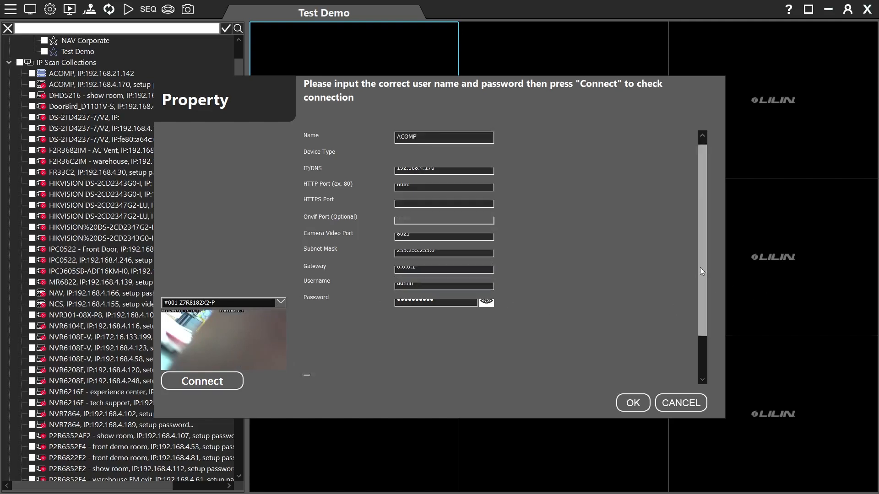
scroll(down, 3)
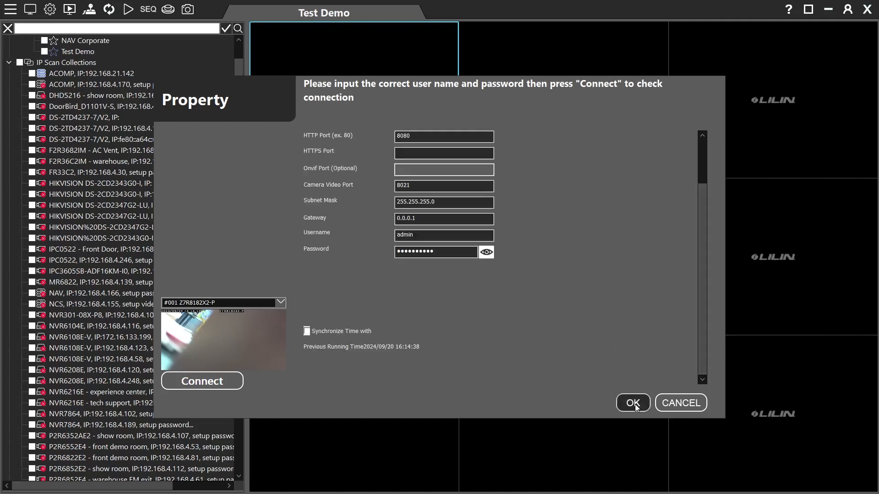
click(632, 403)
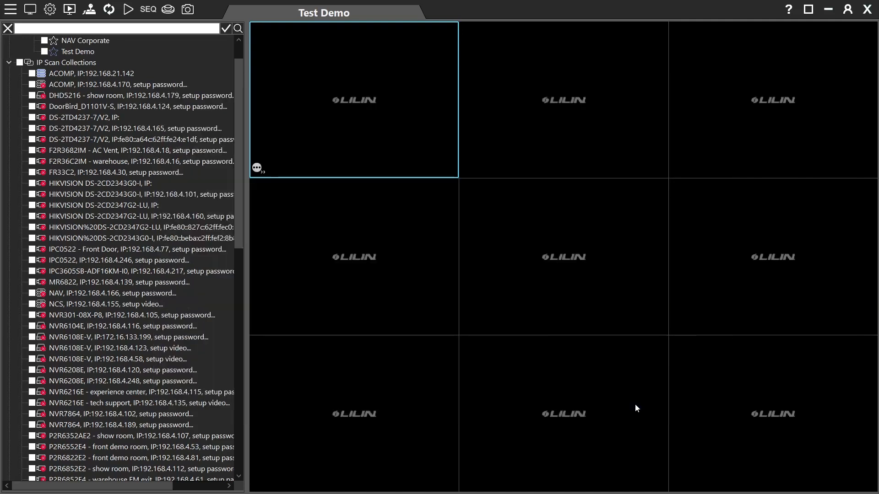
Create a new Private Collections group named Demo
click(112, 84)
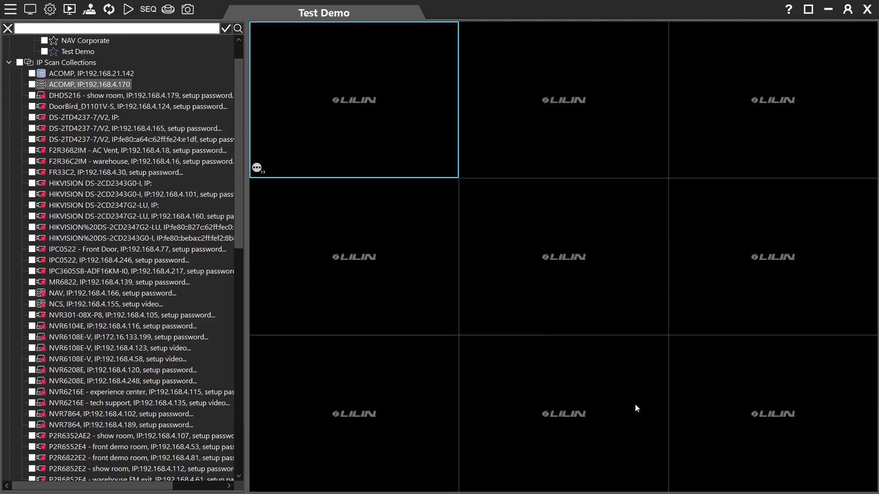
mouse_move(632, 408)
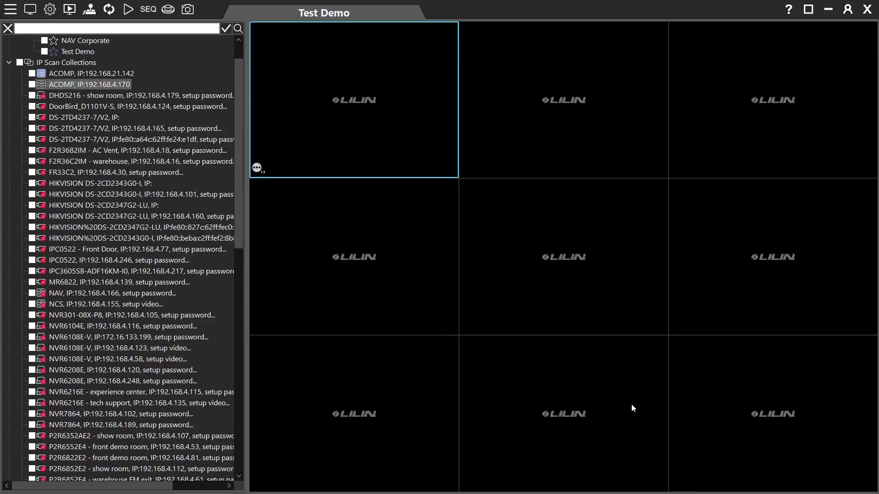
mouse_move(88, 84)
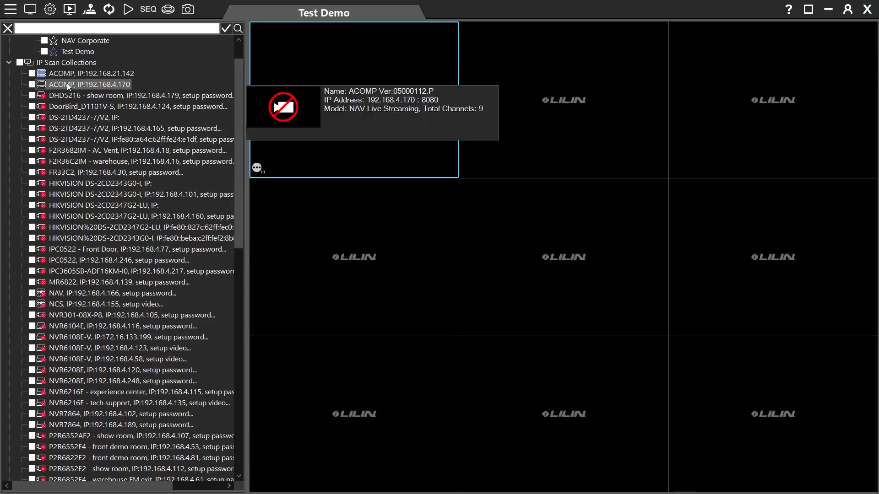
right_click(87, 84)
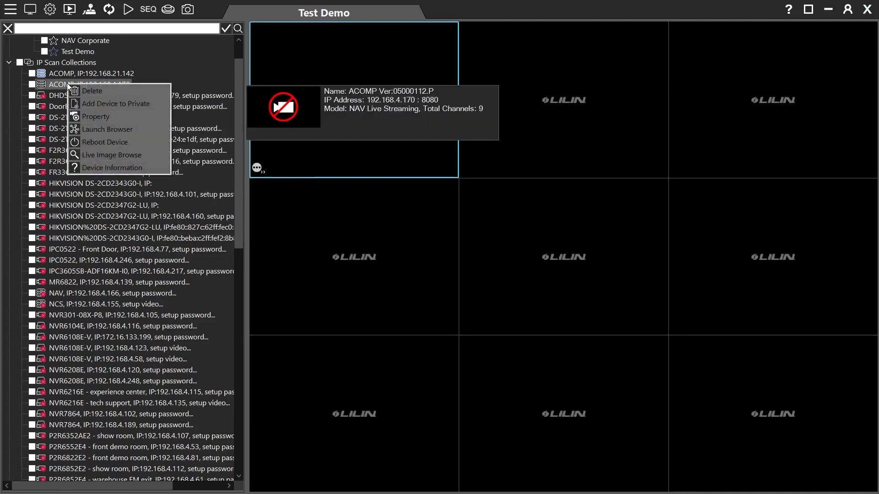
mouse_move(96, 116)
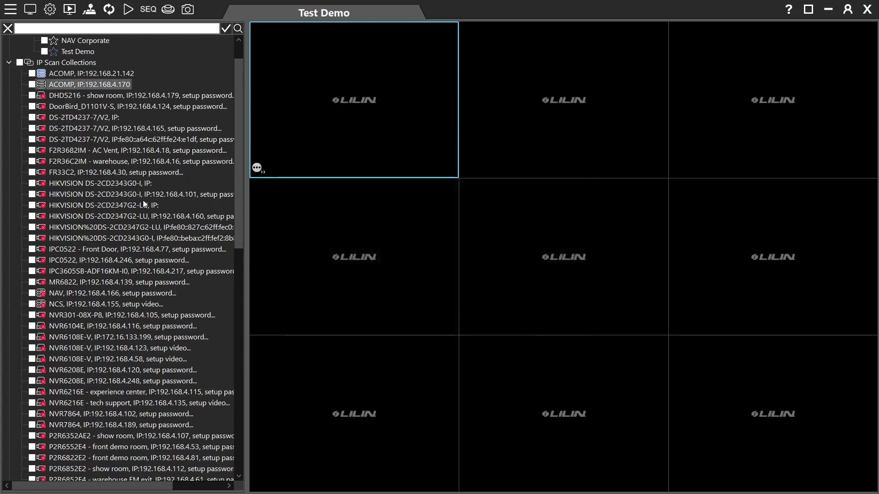
scroll(down, 3)
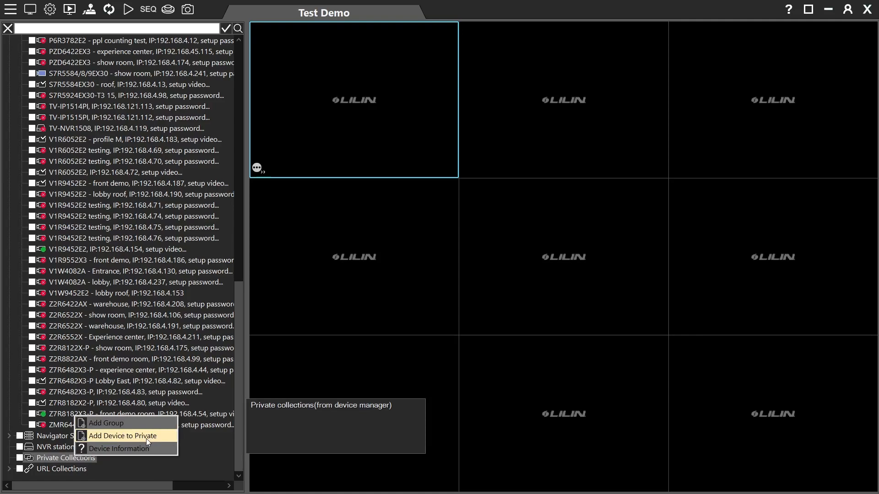
click(106, 423)
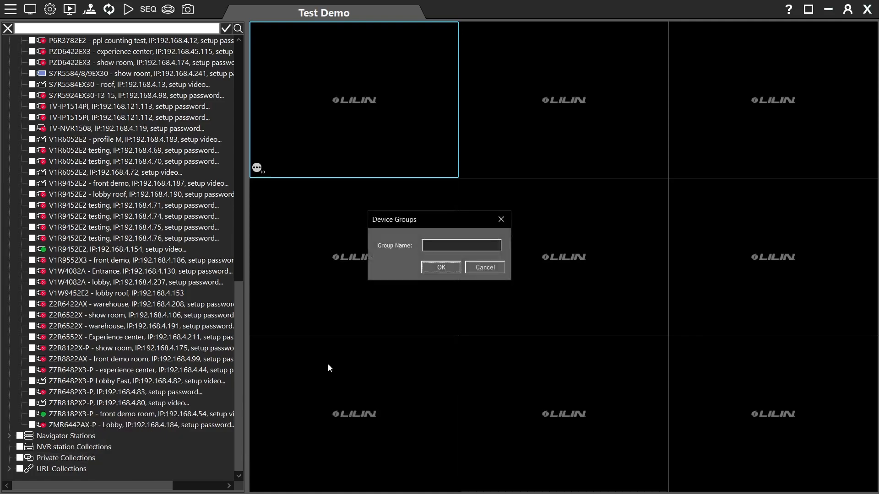
text(Demo)
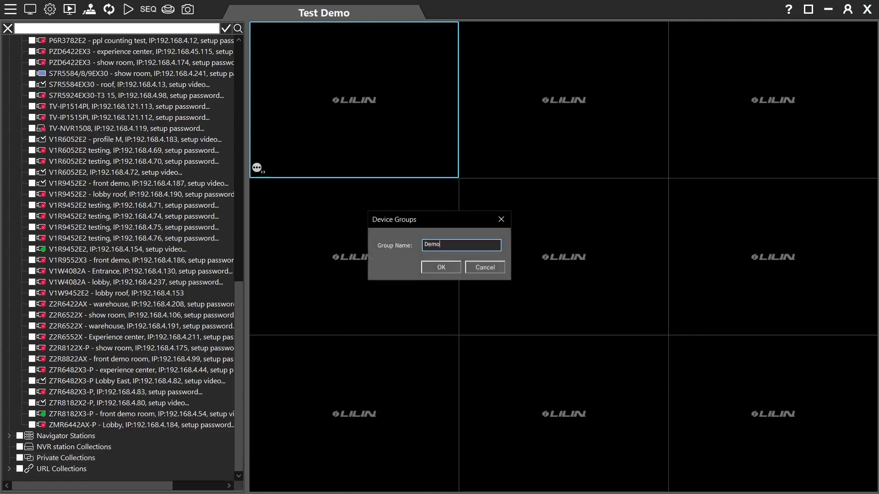
click(440, 268)
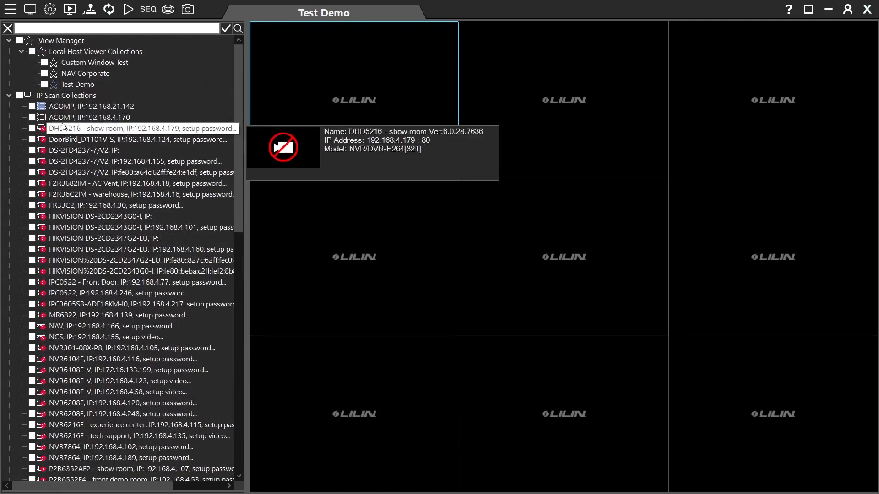
Add ACOMP to the private collection and connect, previewing channel #001 Z7R8182X2-P
right_click(88, 117)
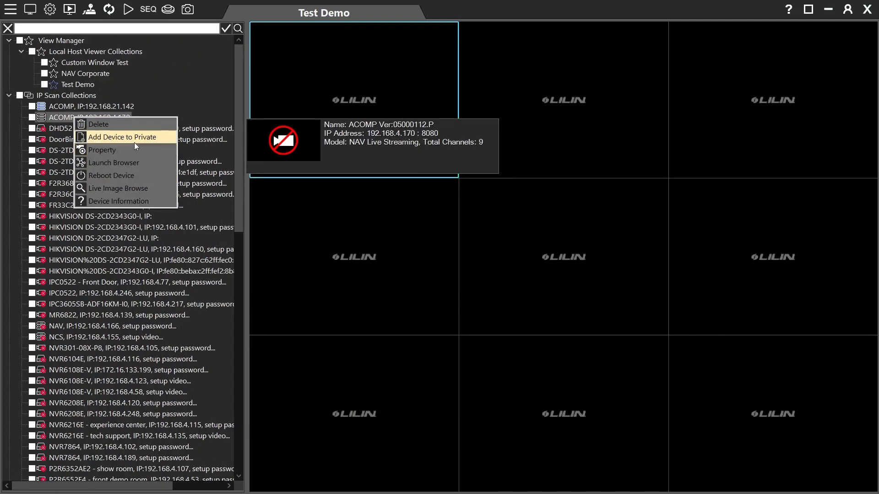
click(121, 136)
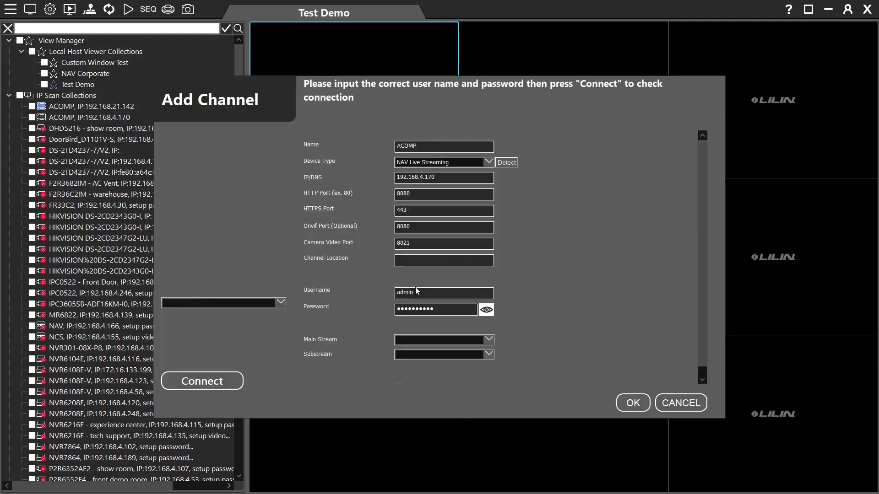
mouse_move(359, 382)
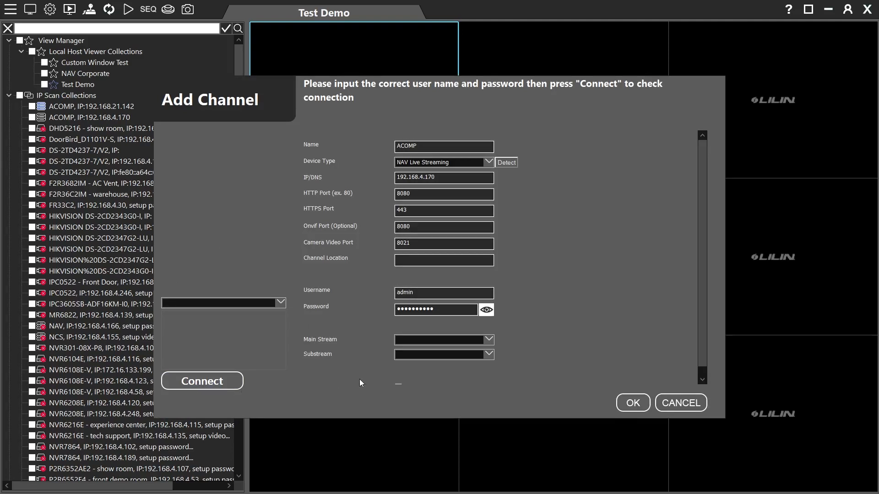
click(280, 303)
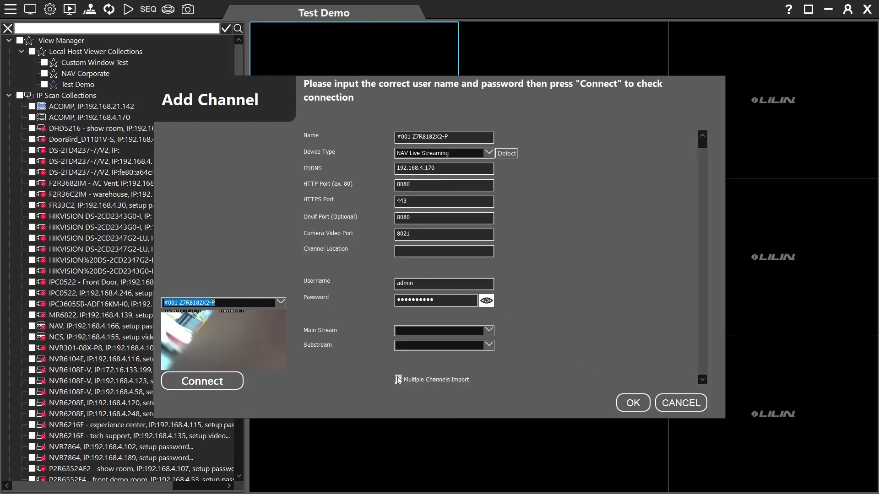
Import only channel #037 V1R9452E2 from the device and confirm Add Channel
click(398, 379)
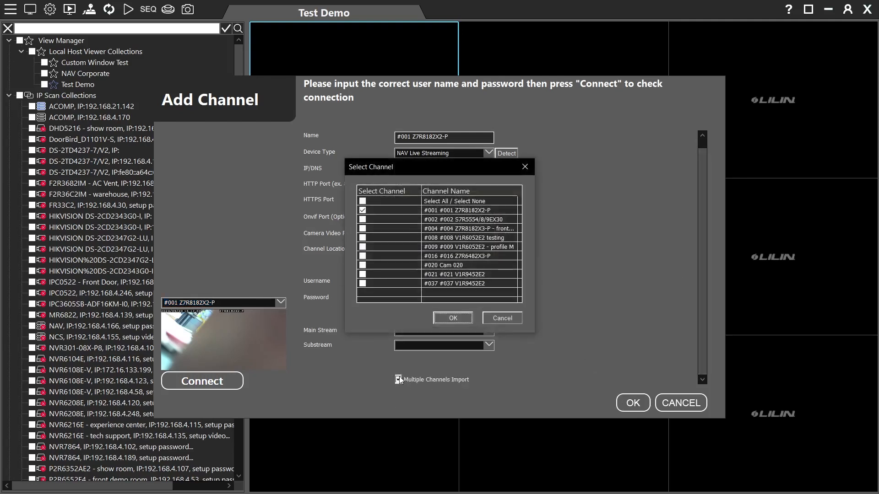
click(398, 379)
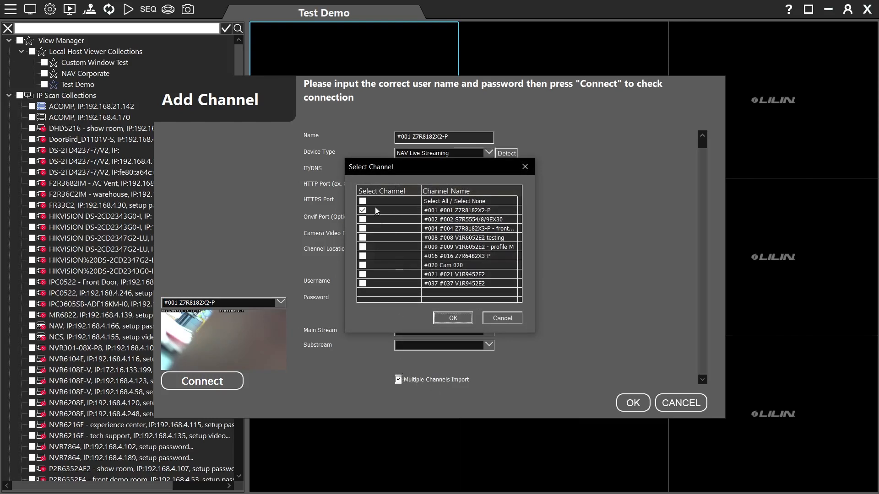
mouse_move(356, 257)
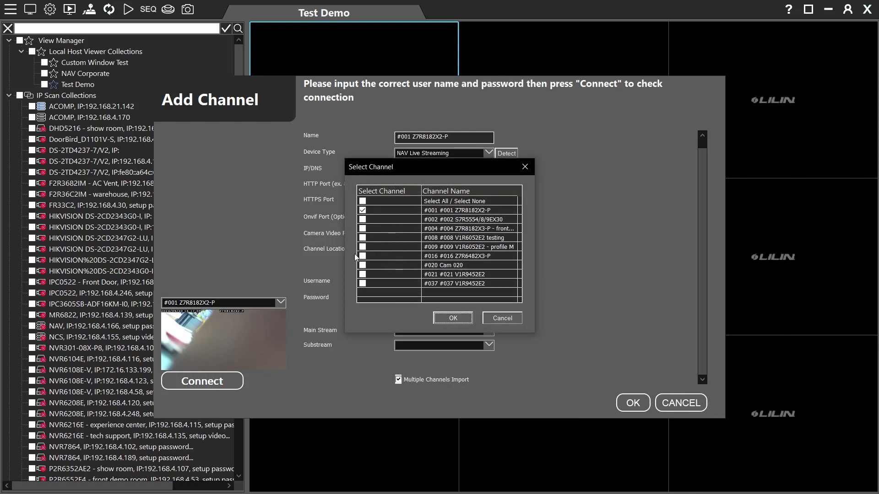
click(362, 283)
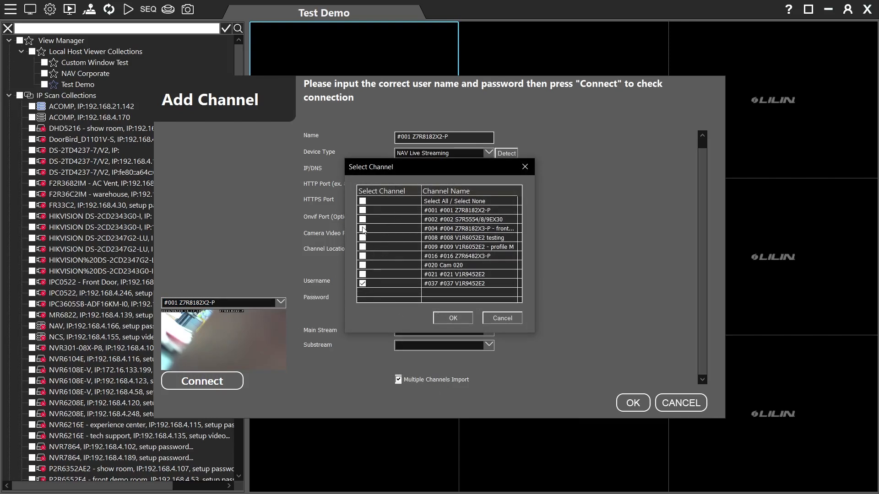
mouse_move(442, 271)
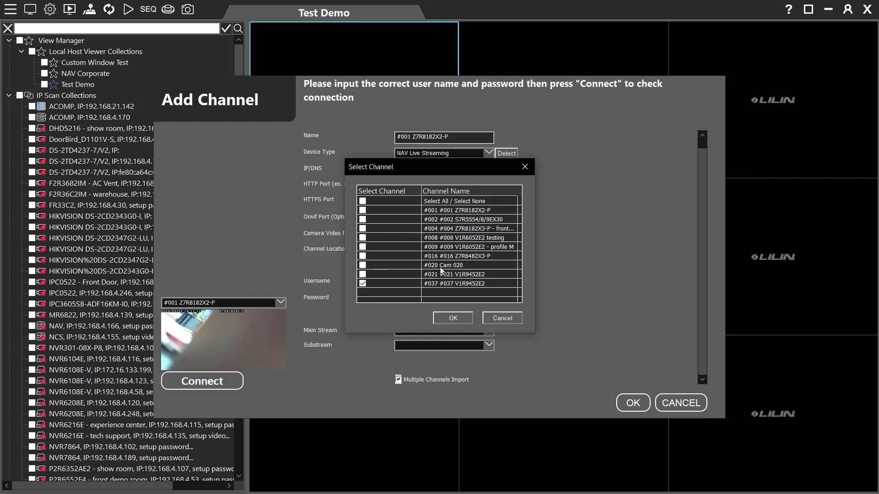
click(454, 283)
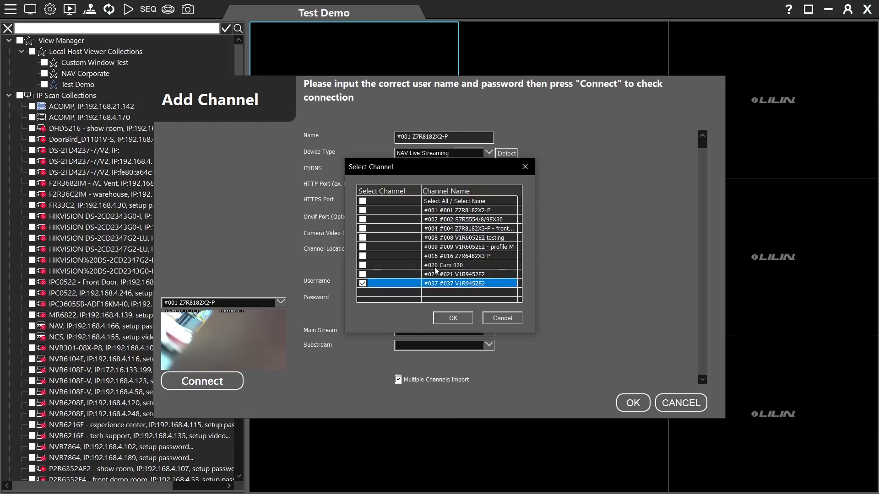
click(470, 228)
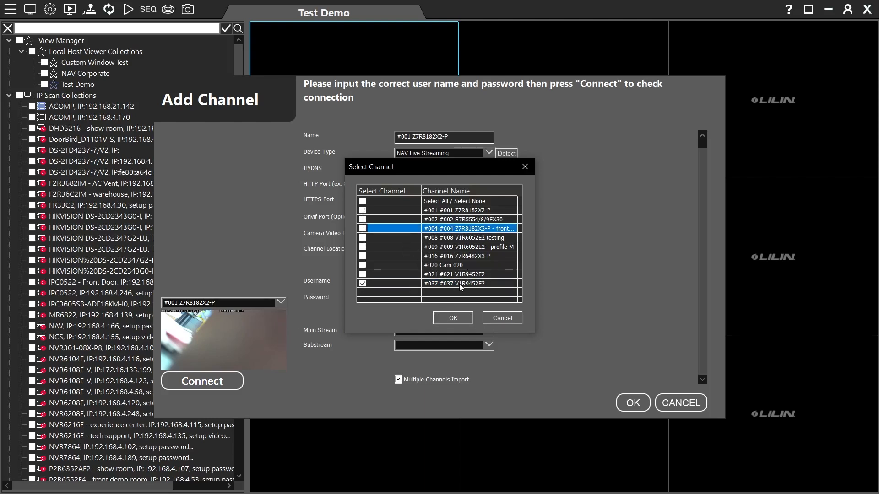
mouse_move(457, 298)
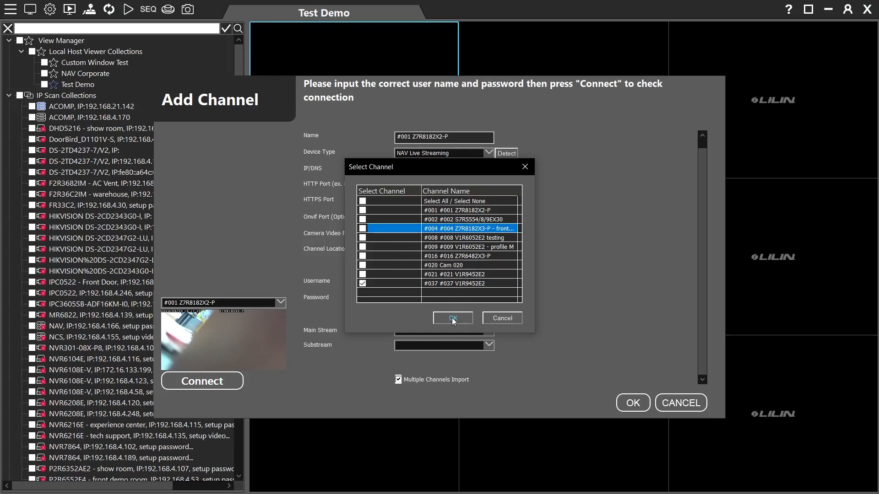
click(452, 318)
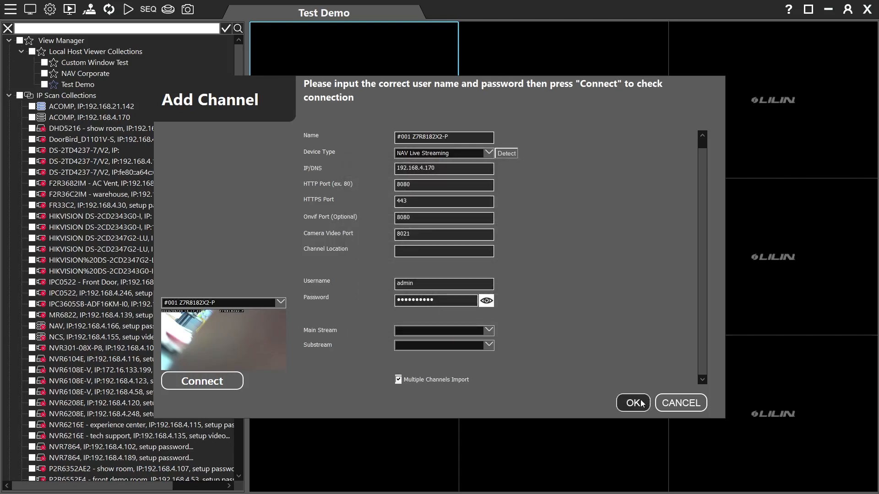
click(633, 403)
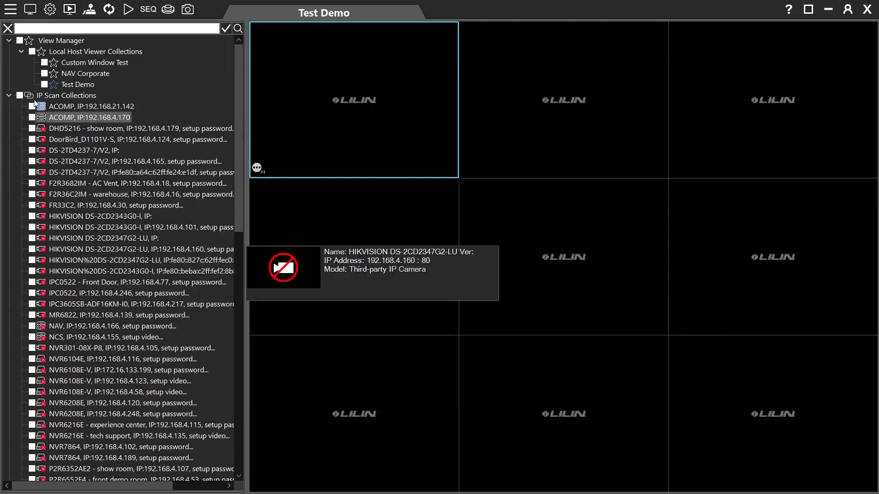
Play #037 V1R9452E2 from the Demo collection live in the first view tile
click(9, 94)
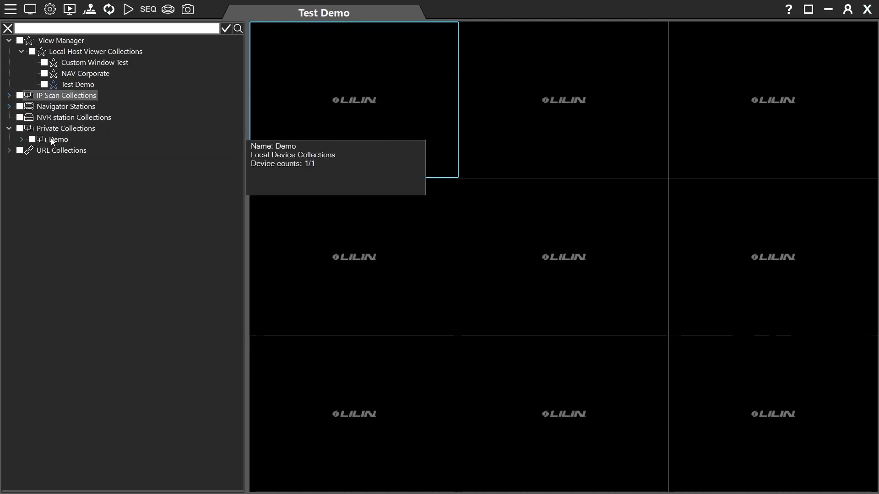
click(21, 139)
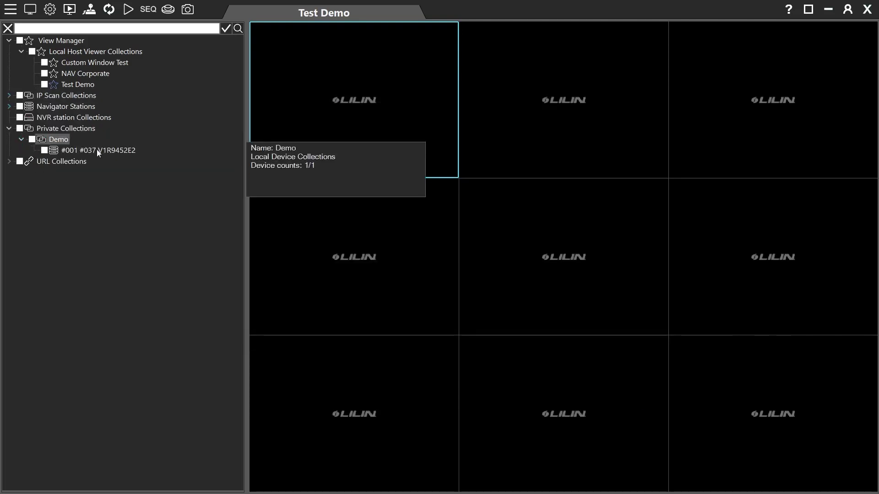
mouse_move(99, 151)
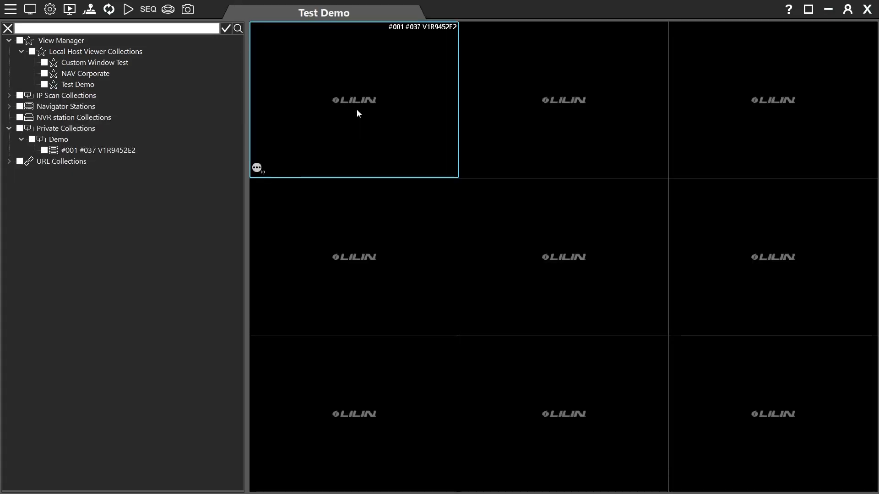
mouse_move(386, 17)
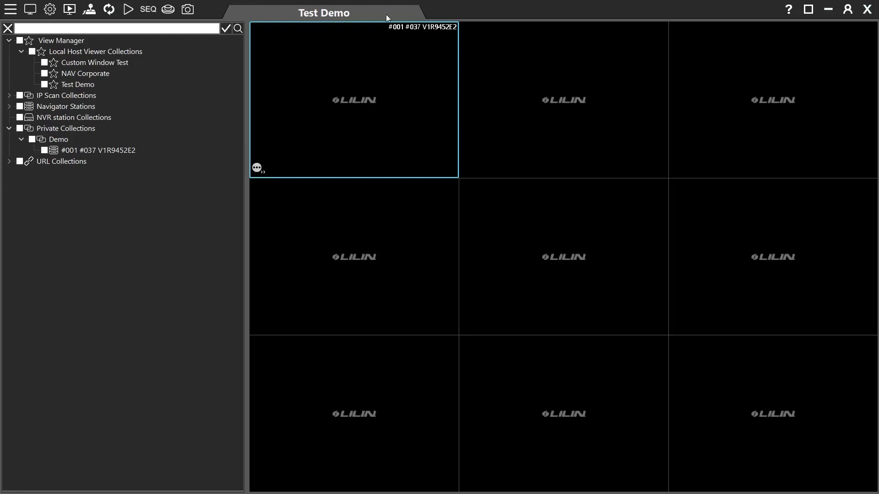
mouse_move(353, 101)
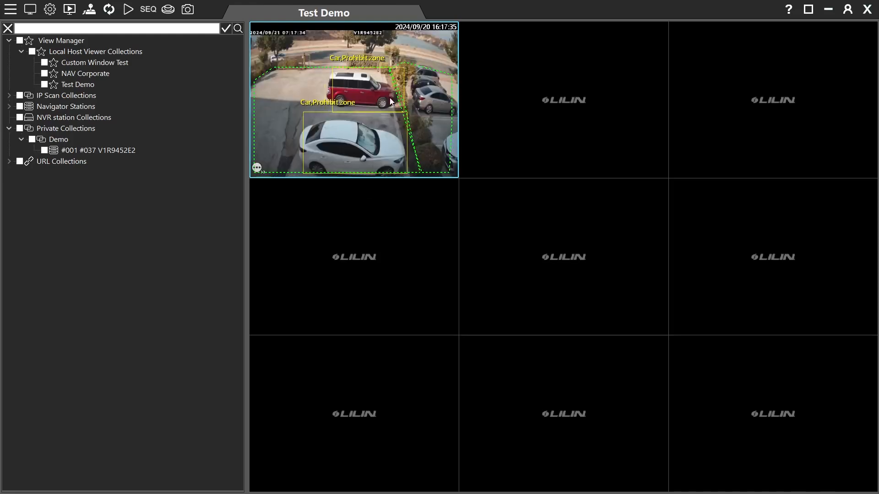
double_click(353, 100)
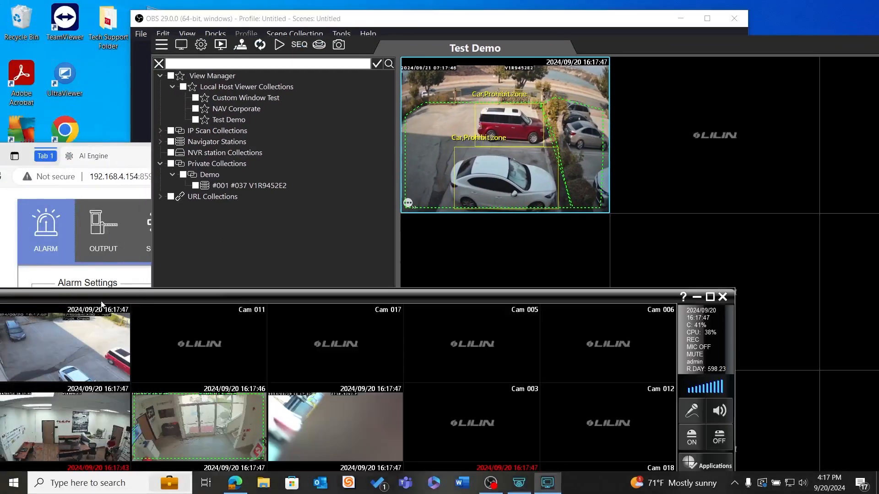
Switch to the 4-Division IP Cam/DVR Grouping layout
click(857, 198)
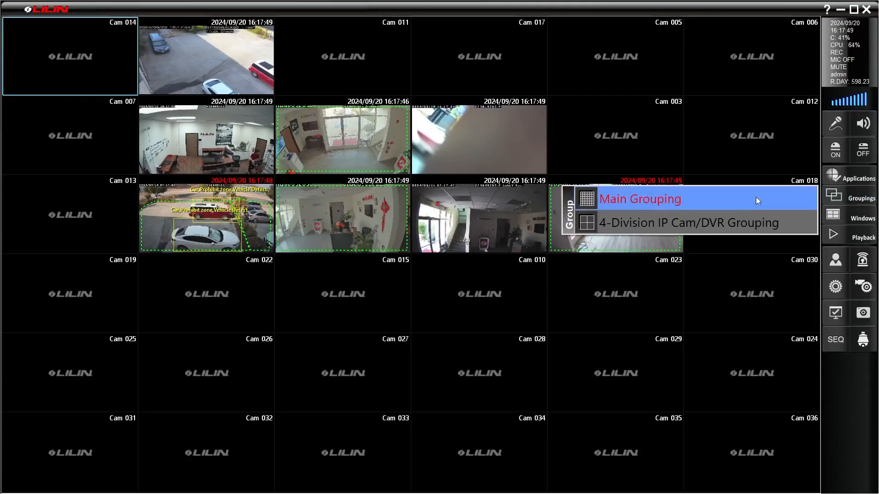
click(692, 223)
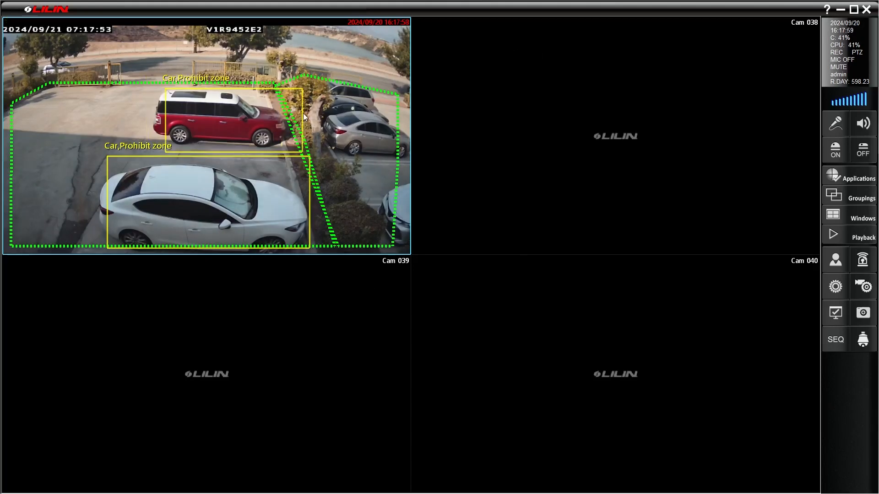
Show Cam #037's Alarm Management with ANPR Detection ticked as alarm input
right_click(303, 118)
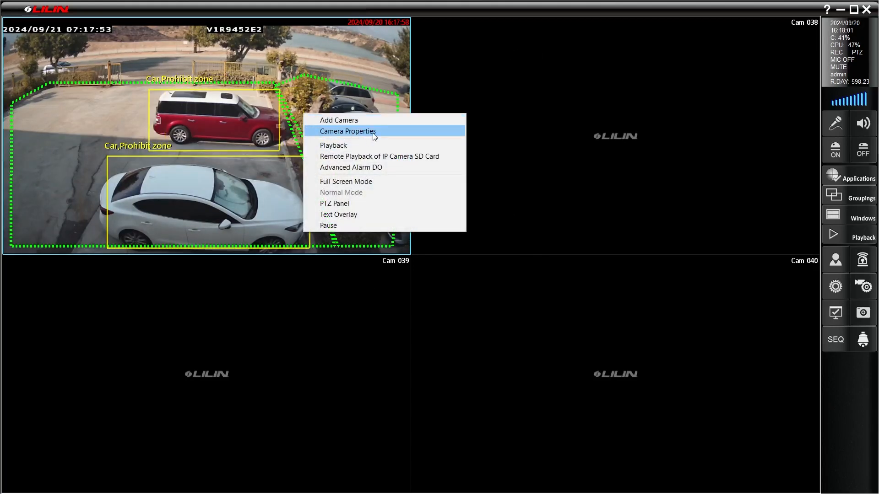
click(348, 131)
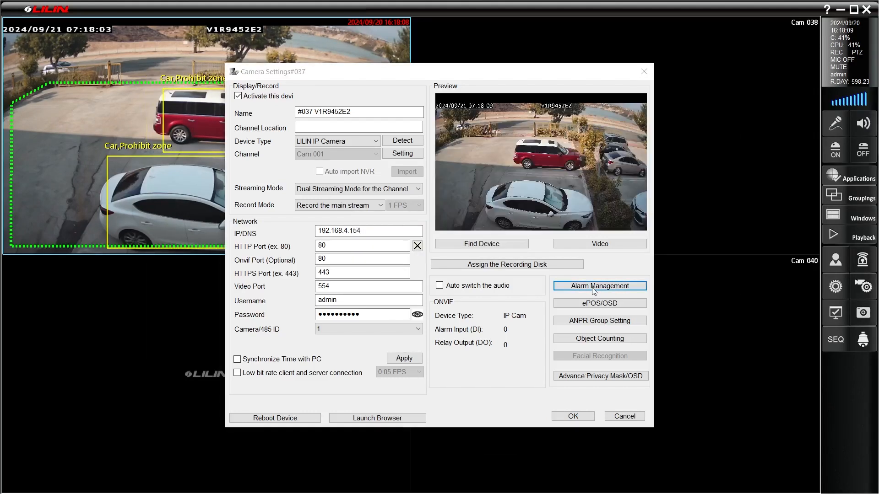
click(598, 285)
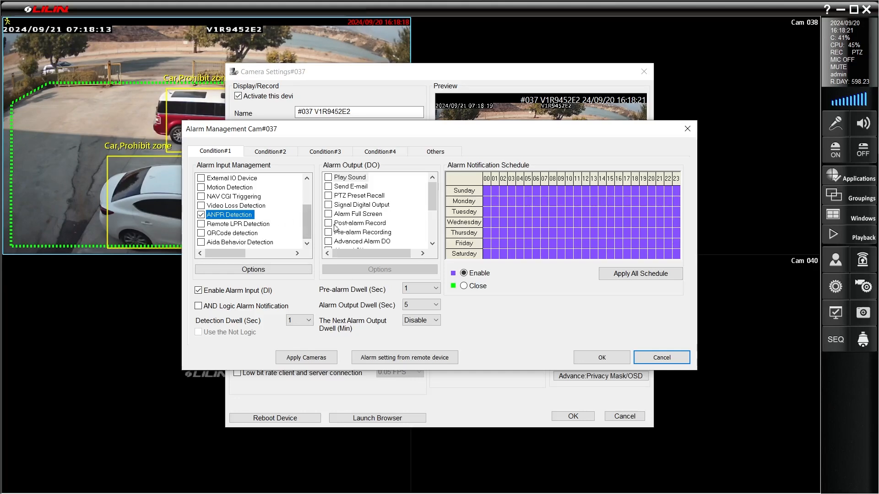
Link ANPR detection to the auto-detected Aida AI camera at 192.168.4.154, port 8592, channel 1
scroll(down, 3)
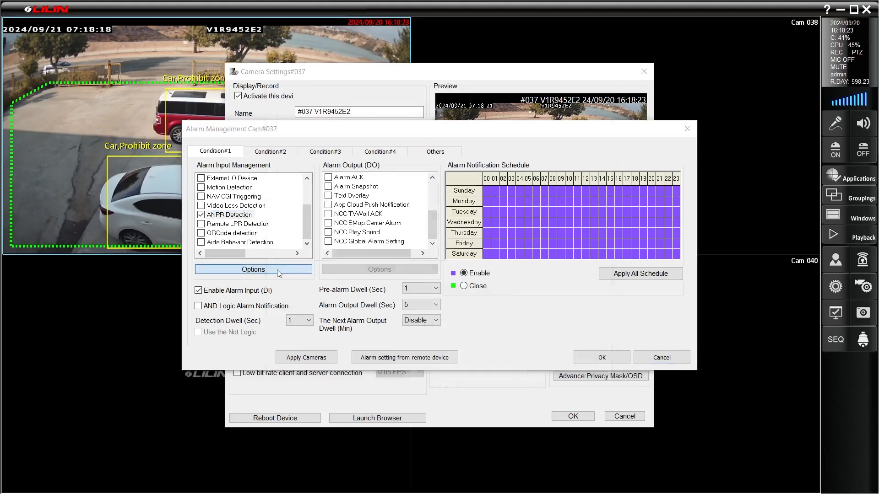
click(253, 269)
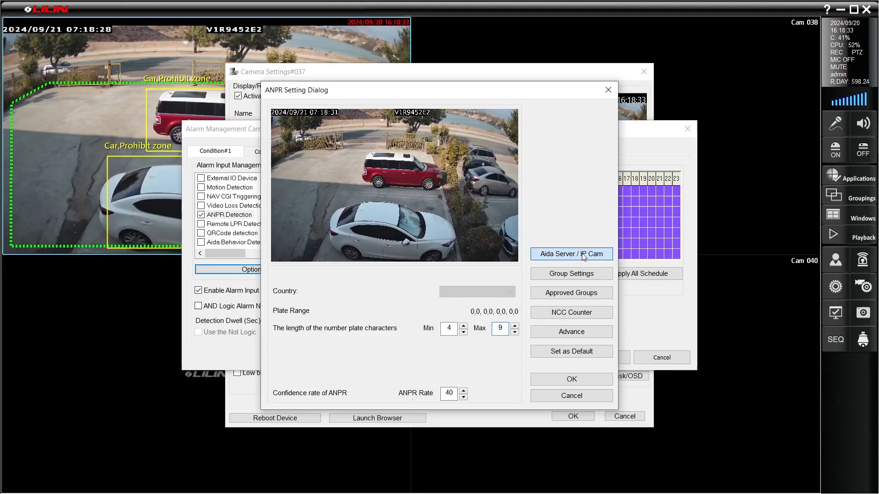
click(570, 254)
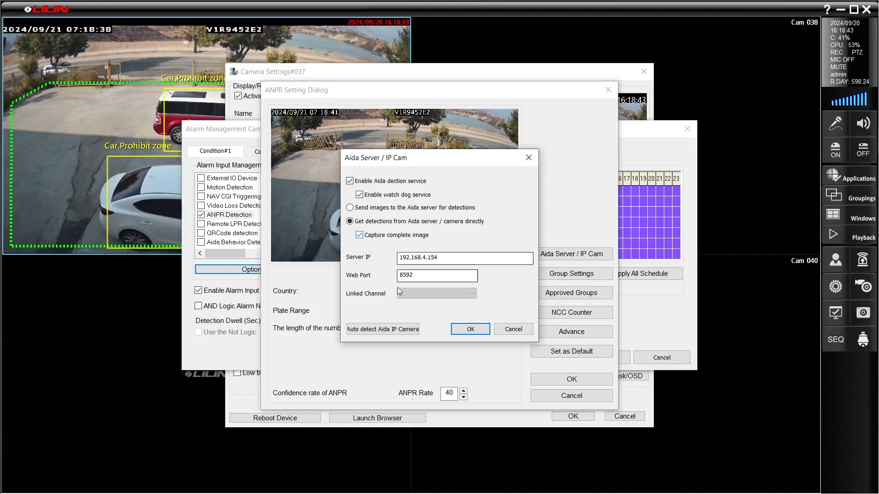
click(383, 329)
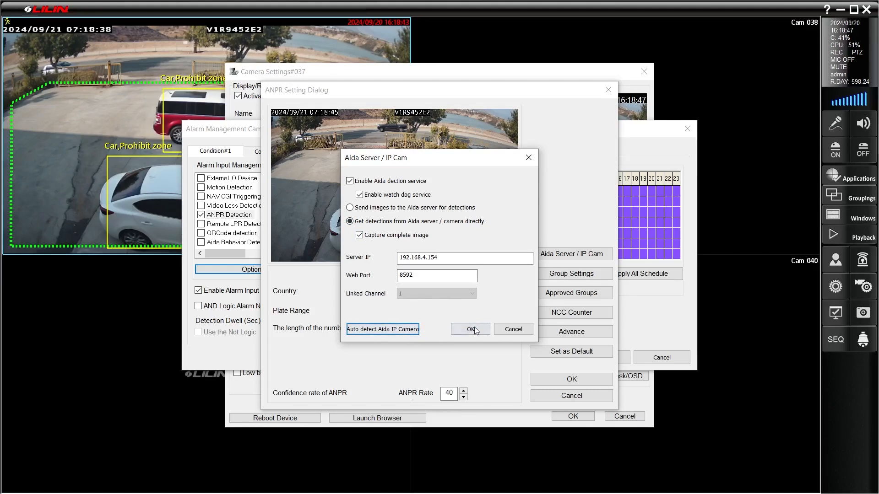
click(470, 329)
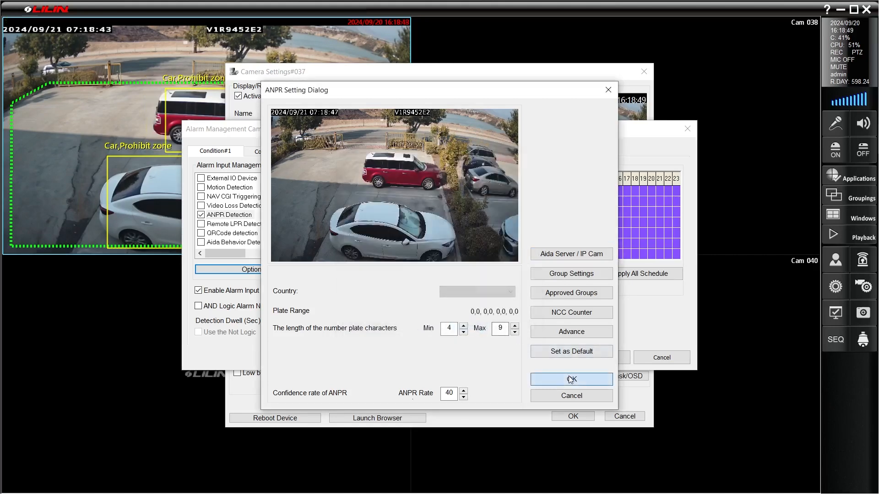
click(570, 379)
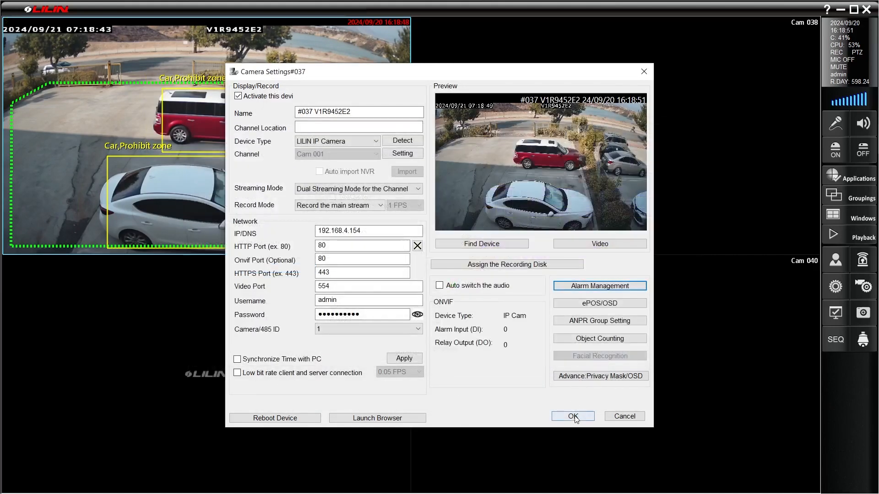
Confirm camera #037's settings so its live view reconnects without prohibit-zone overlays
click(572, 415)
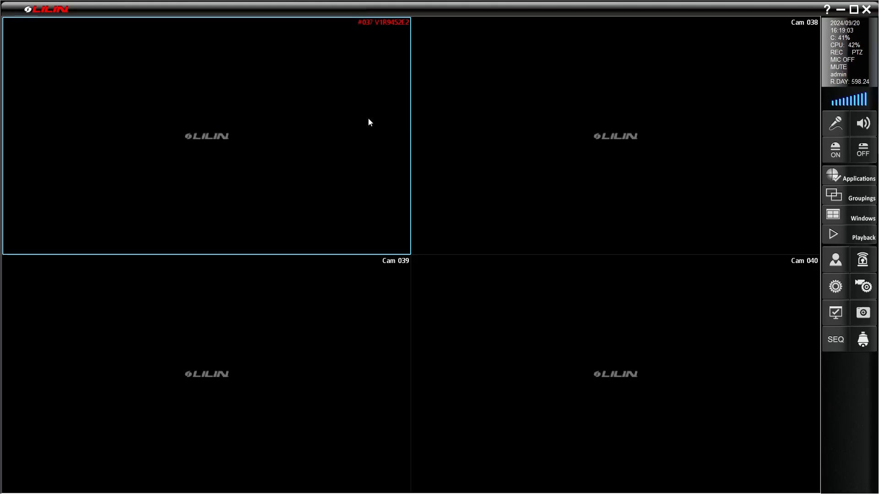
mouse_move(310, 87)
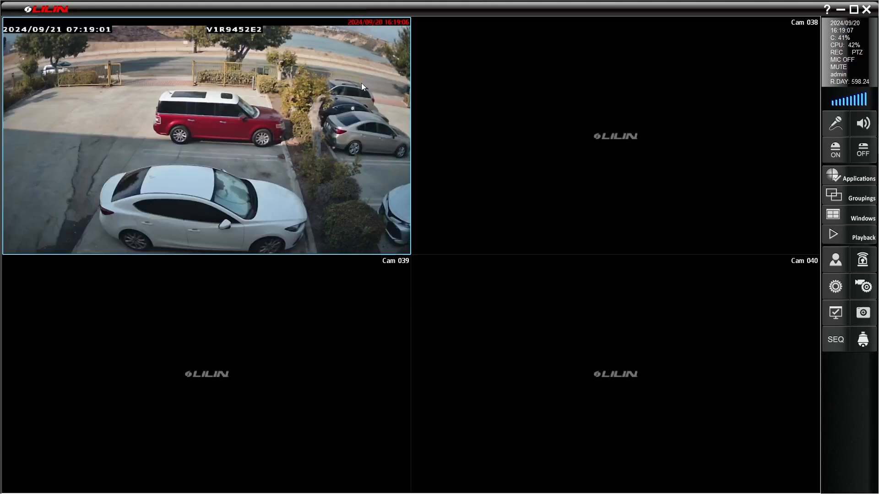
mouse_move(358, 84)
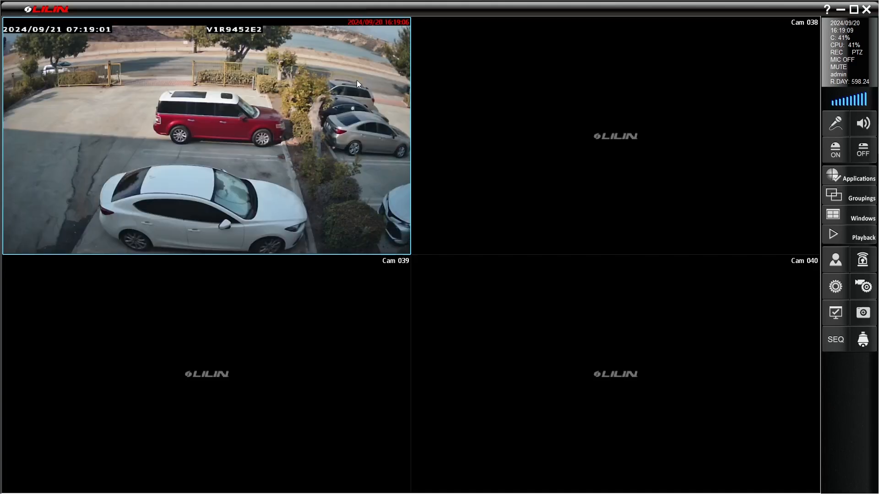